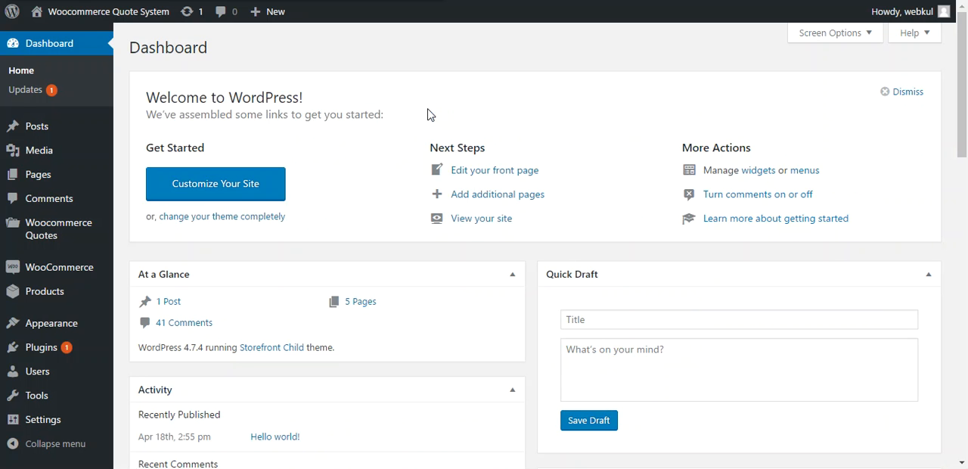
{"action": "mouse_move", "coordinate": [58, 228]}
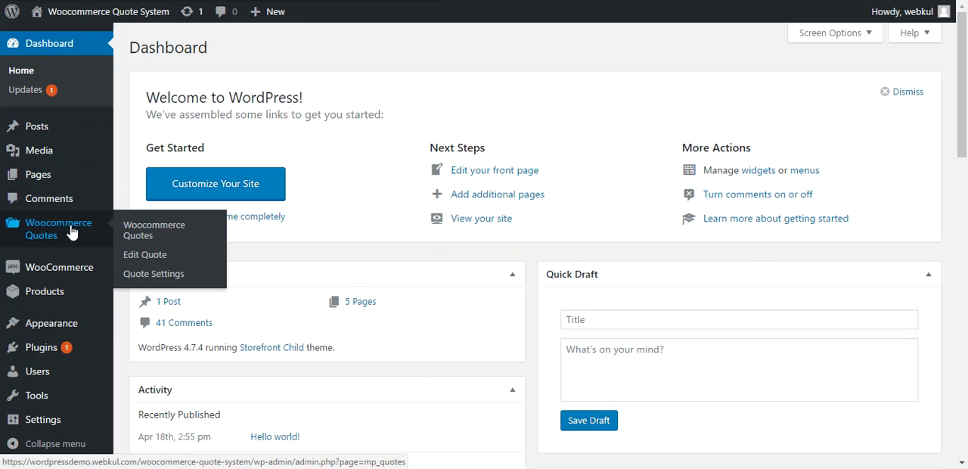
{"action": "mouse_move", "coordinate": [154, 273]}
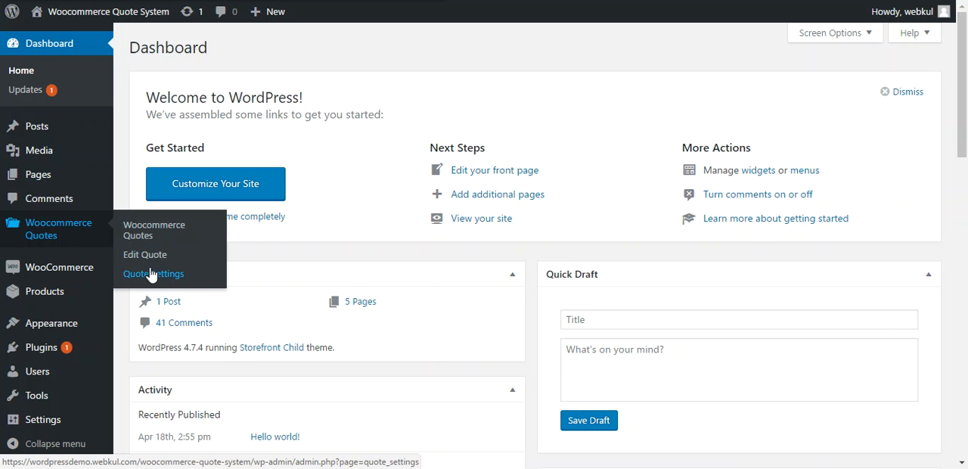
Go to the Woocommerce Quotes plugin's Quote Settings page.
{"action": "left_click", "coordinate": [154, 272]}
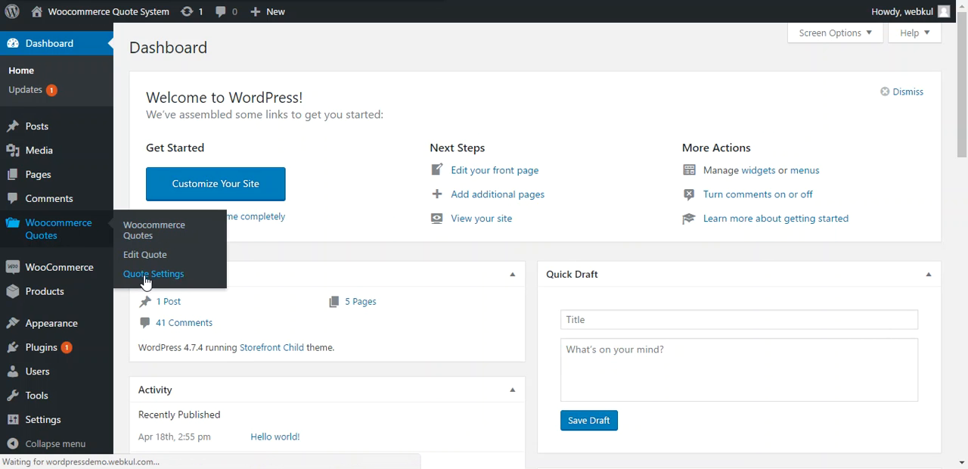
{"action": "mouse_move", "coordinate": [386, 185]}
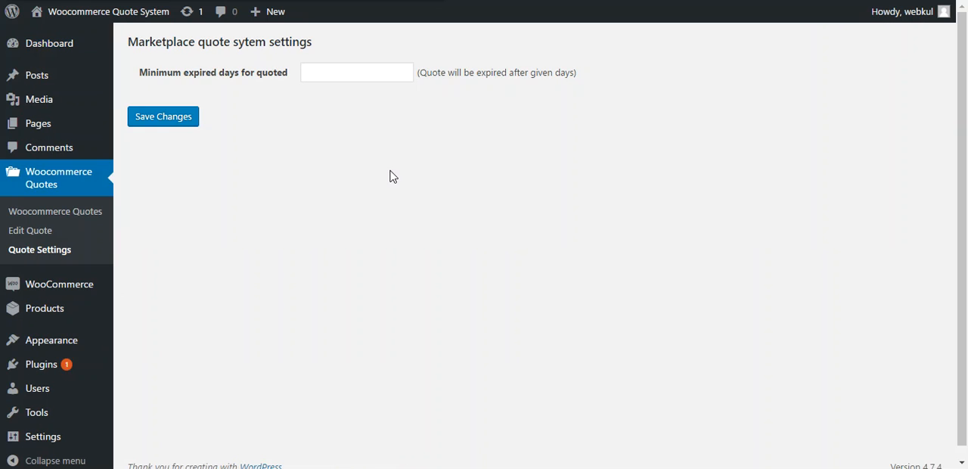
{"action": "mouse_move", "coordinate": [369, 136]}
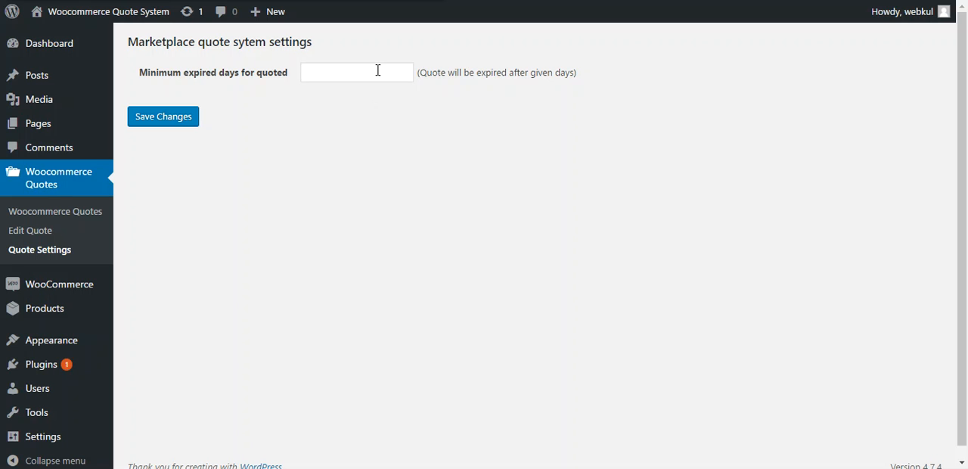
Set the minimum expired days for quotes to 7 and save the setting.
{"action": "type", "text": "7"}
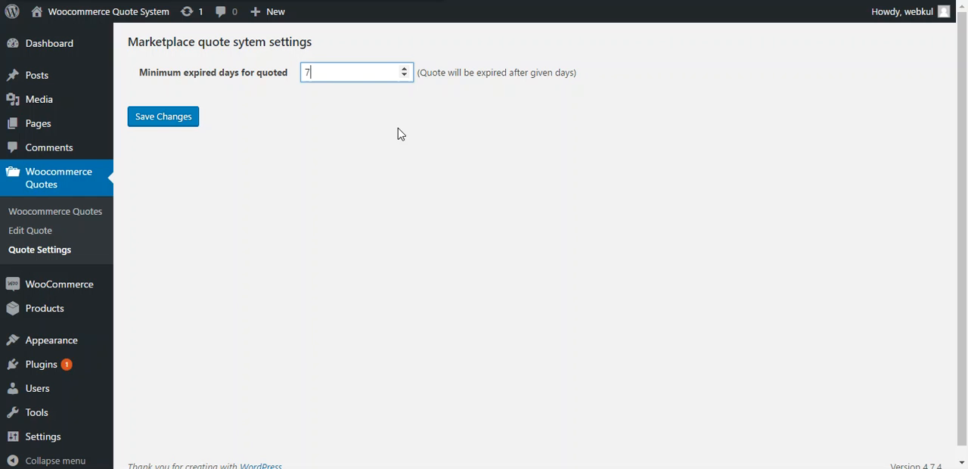
{"action": "mouse_move", "coordinate": [312, 147]}
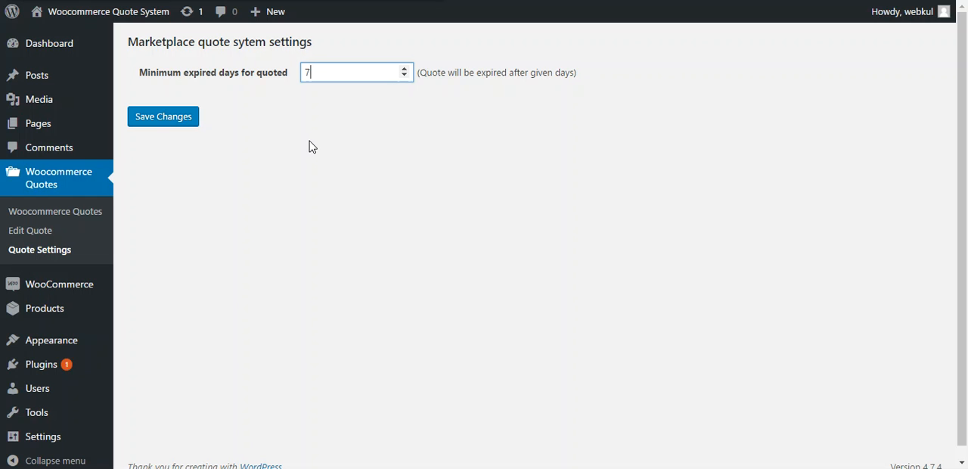
{"action": "left_click", "coordinate": [164, 115]}
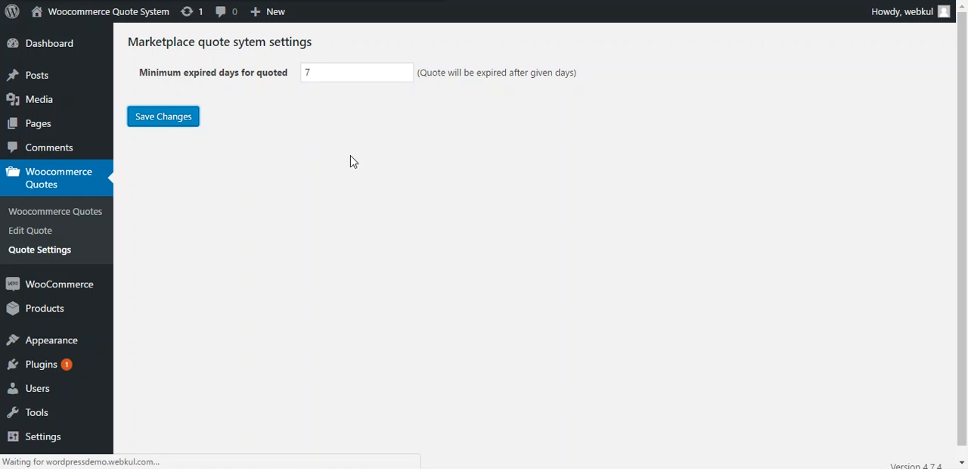
{"action": "mouse_move", "coordinate": [380, 160]}
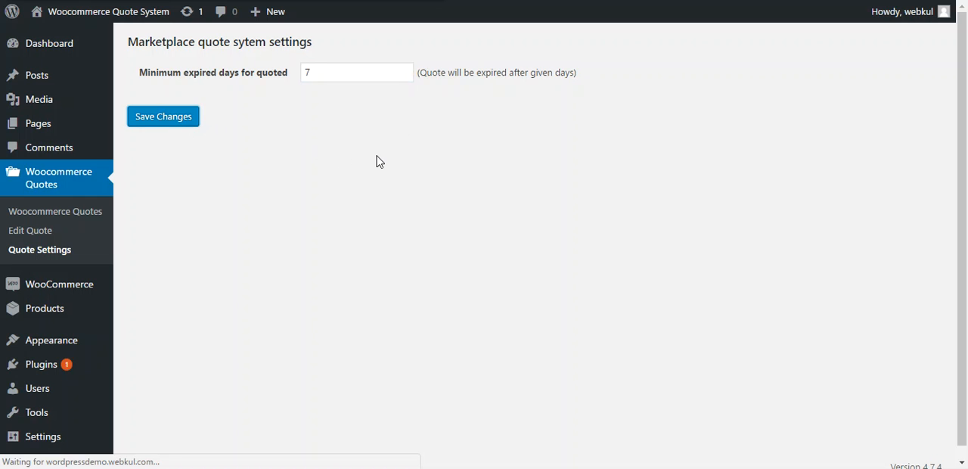
{"action": "left_click", "coordinate": [163, 115]}
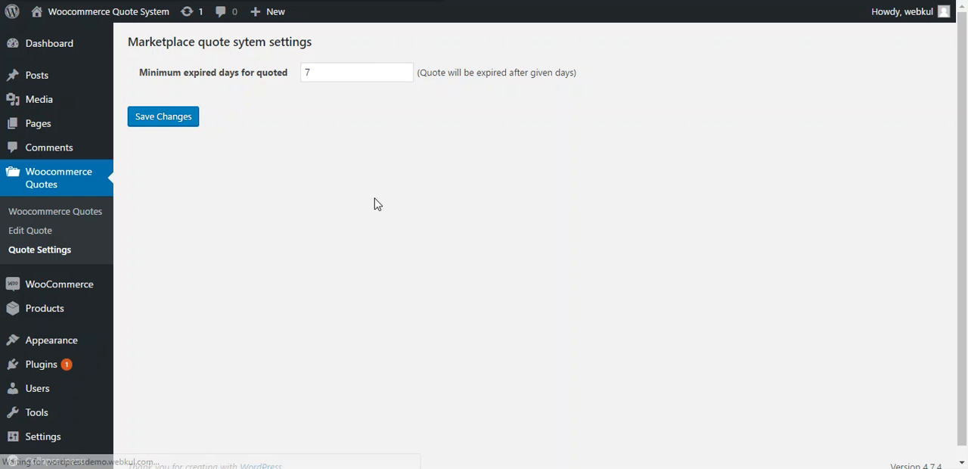
{"action": "mouse_move", "coordinate": [329, 199]}
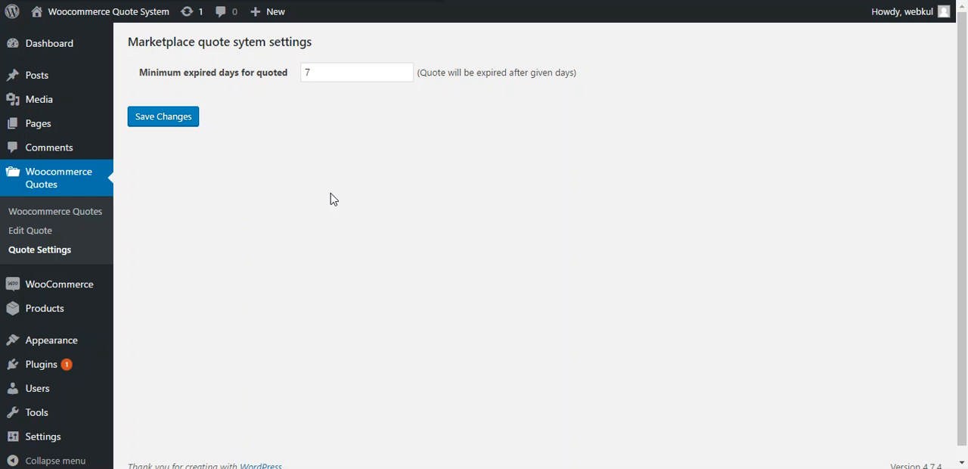
{"action": "mouse_move", "coordinate": [295, 271]}
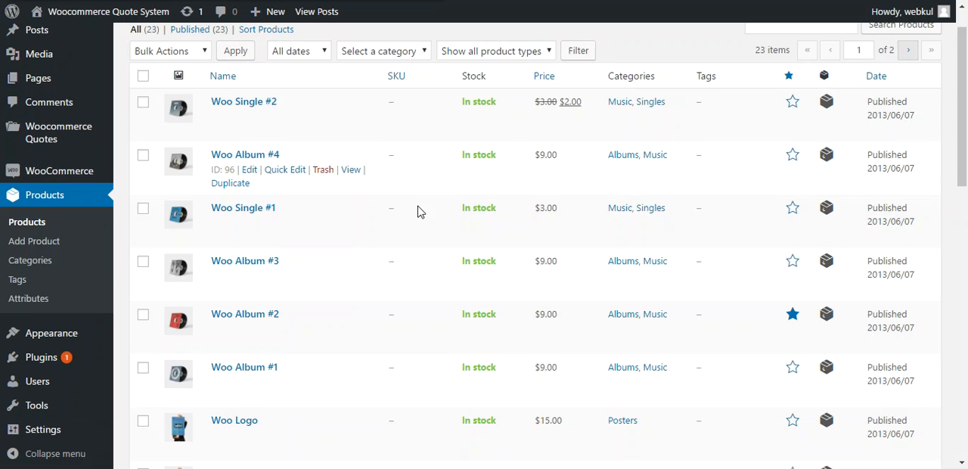
Scroll the Products list to find the Flying Ninja product.
{"action": "scroll", "scroll_direction": "down", "scroll_amount": 3}
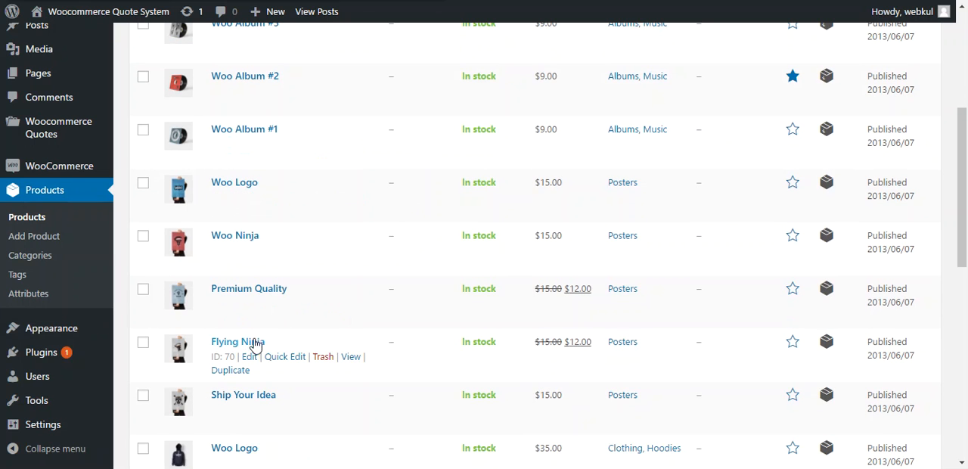
{"action": "mouse_move", "coordinate": [245, 351]}
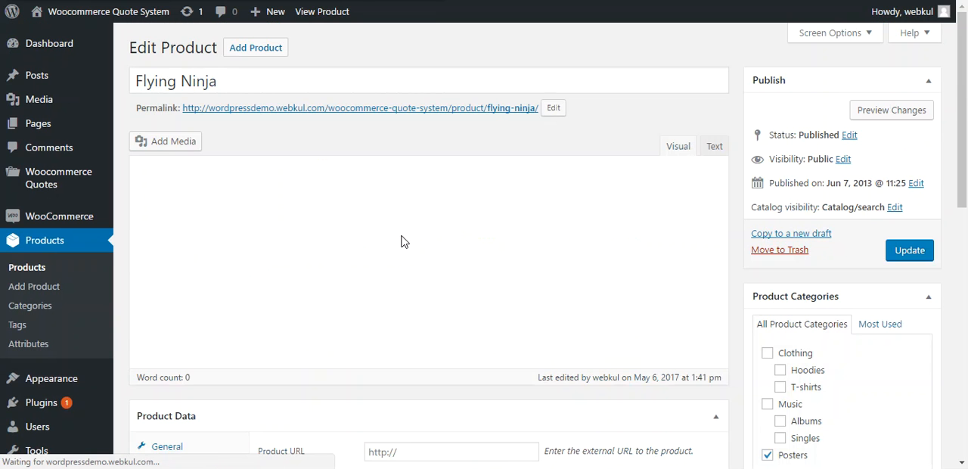
Tick Enable Quote under the product's Inventory options.
{"action": "scroll", "scroll_direction": "down", "scroll_amount": 3}
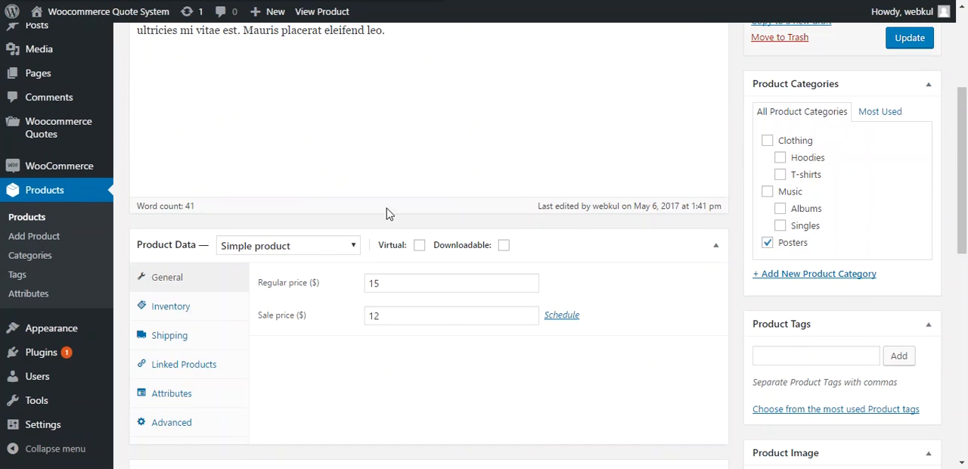
{"action": "scroll", "scroll_direction": "down", "scroll_amount": 3}
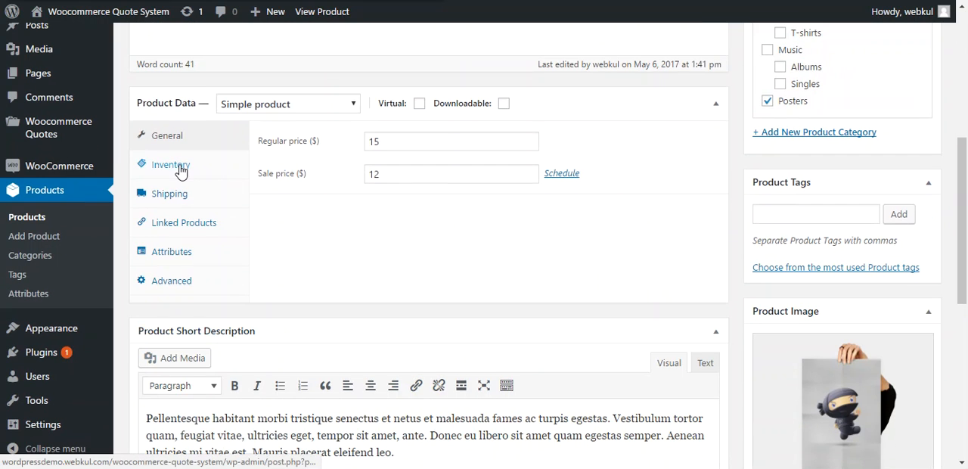
{"action": "left_click", "coordinate": [171, 163]}
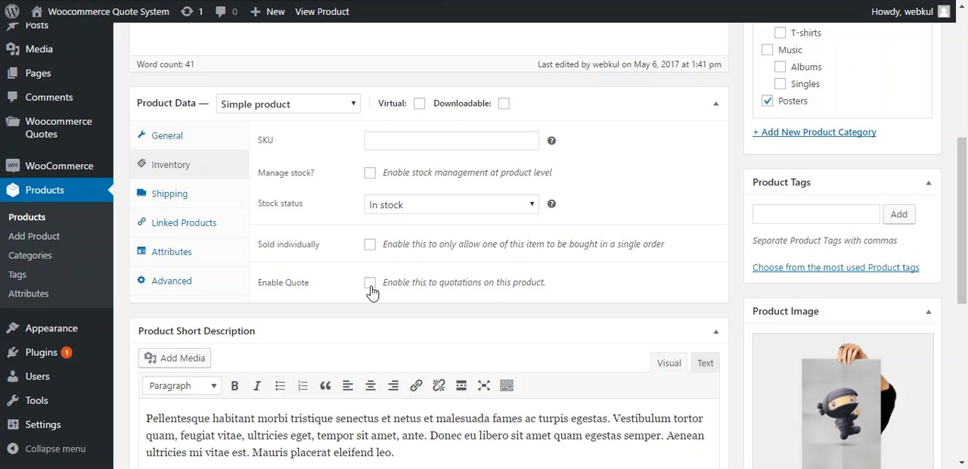
{"action": "left_click", "coordinate": [369, 281]}
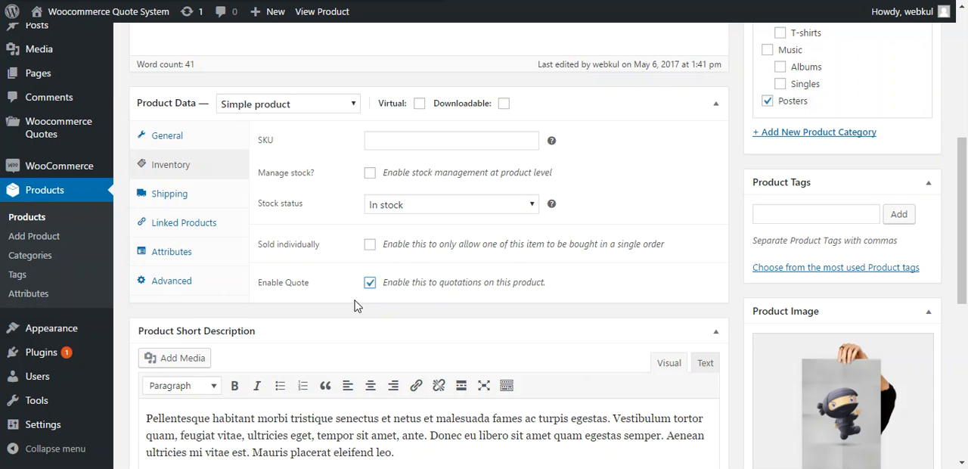
{"action": "mouse_move", "coordinate": [339, 296]}
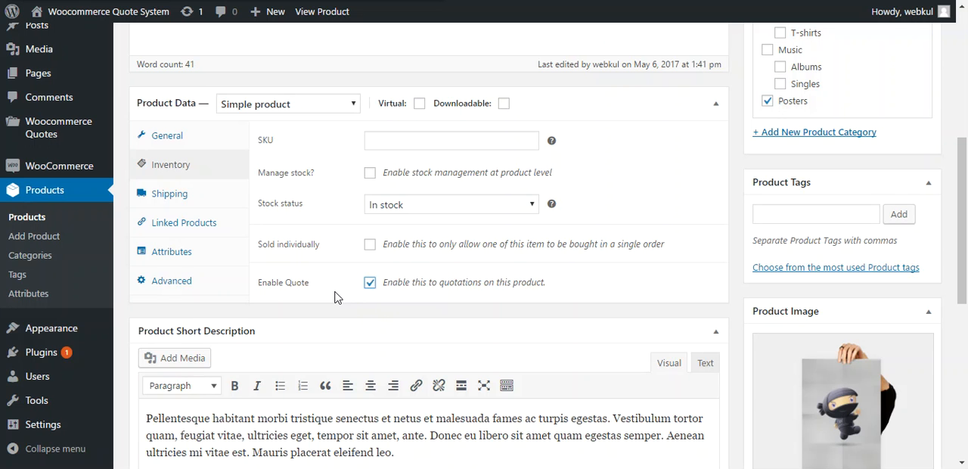
Update the Flying Ninja product to save the quote setting.
{"action": "scroll", "scroll_direction": "down", "scroll_amount": 3}
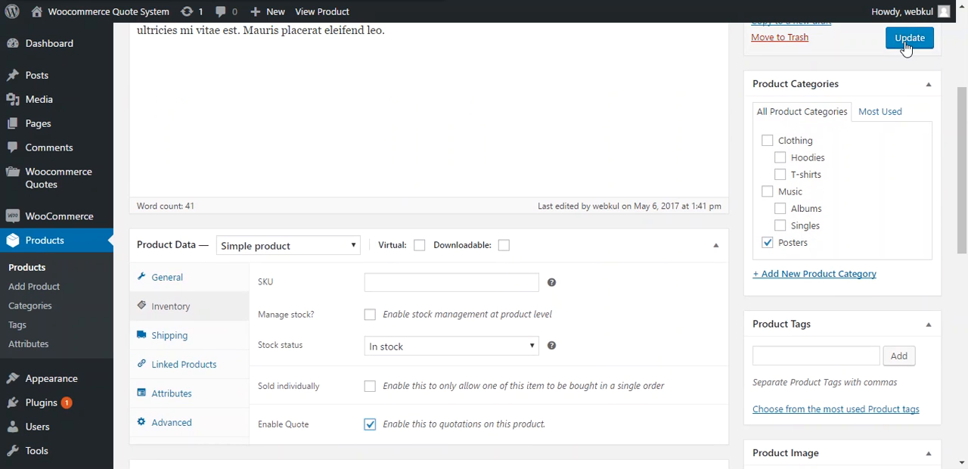
{"action": "left_click", "coordinate": [909, 38]}
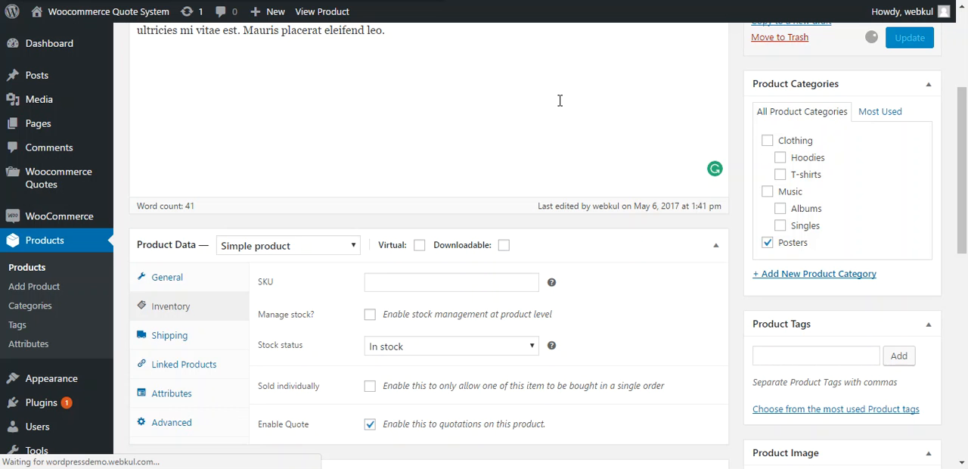
{"action": "left_click", "coordinate": [910, 37]}
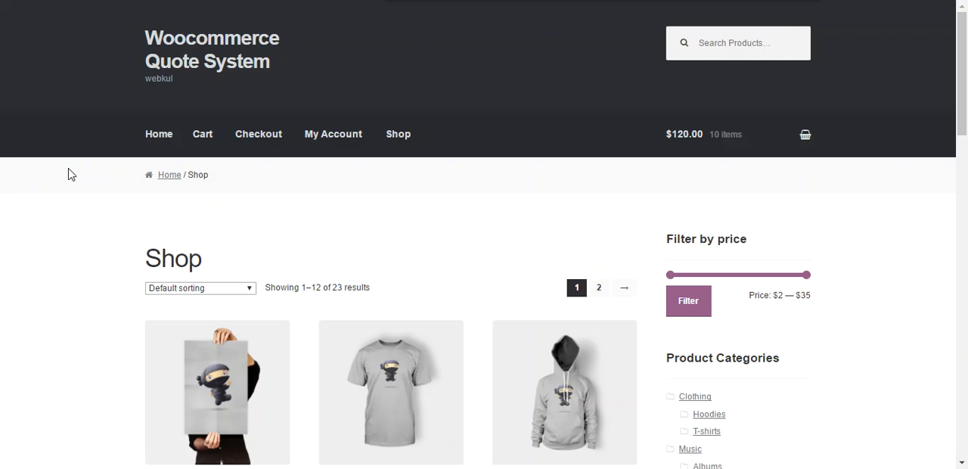
Scroll the Shop page down to the Flying Ninja poster listing.
{"action": "scroll", "scroll_direction": "down", "scroll_amount": 3}
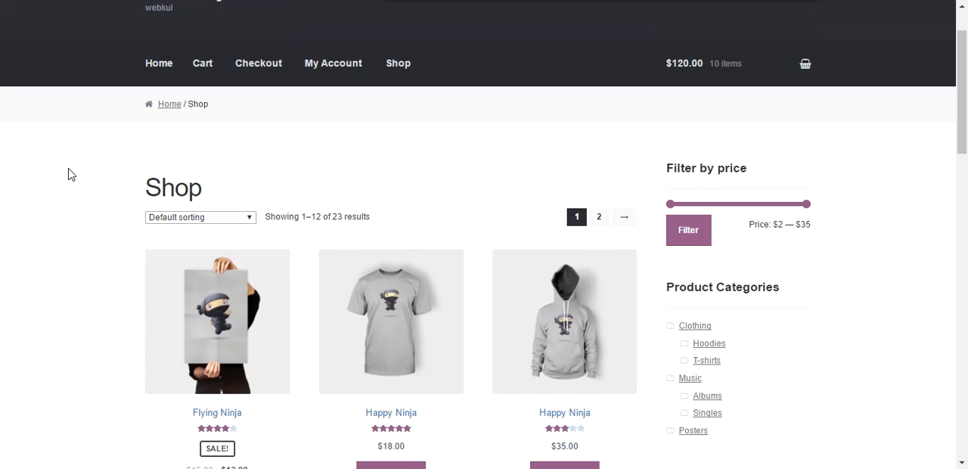
{"action": "scroll", "scroll_direction": "down", "scroll_amount": 3}
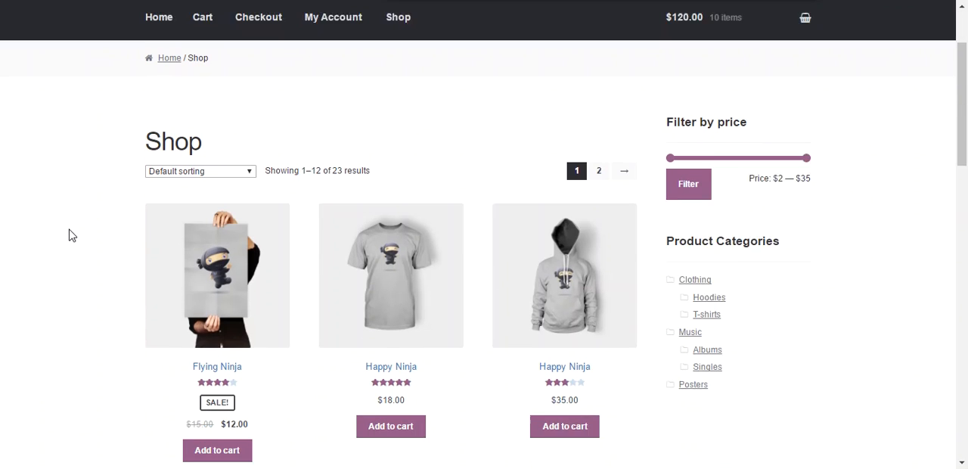
{"action": "scroll", "scroll_direction": "down", "scroll_amount": 3}
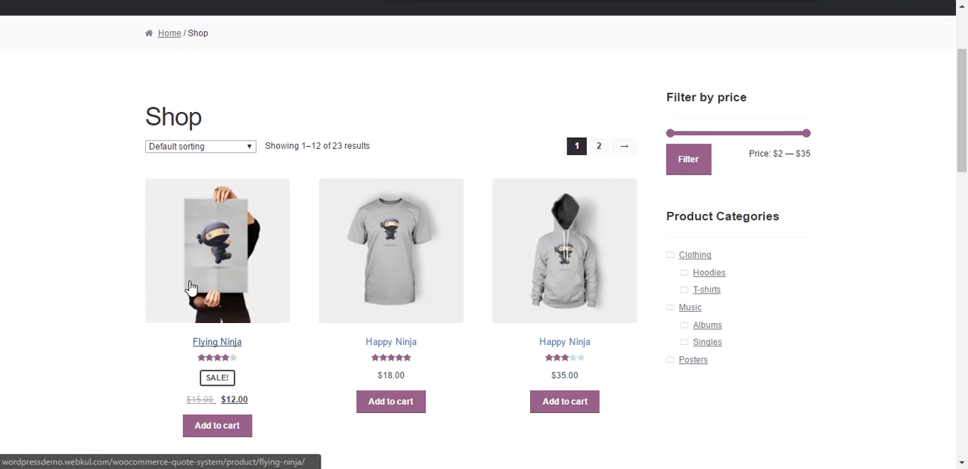
{"action": "mouse_move", "coordinate": [210, 260]}
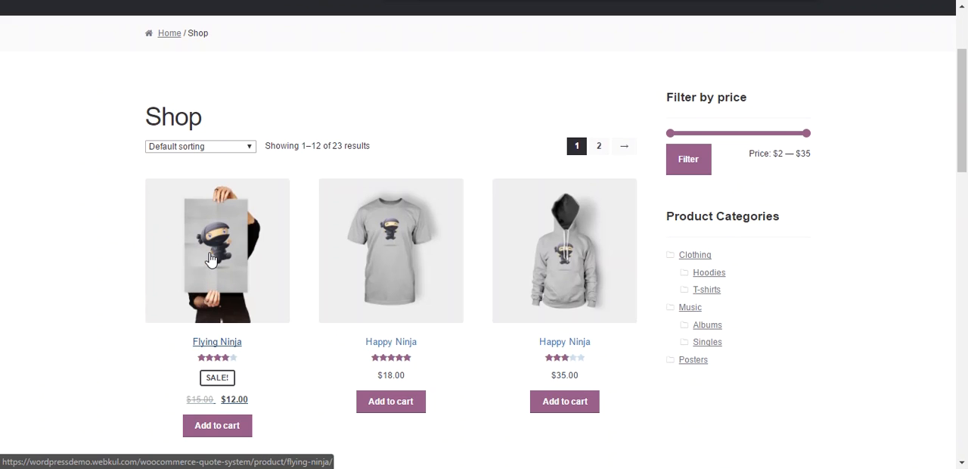
{"action": "mouse_move", "coordinate": [218, 250]}
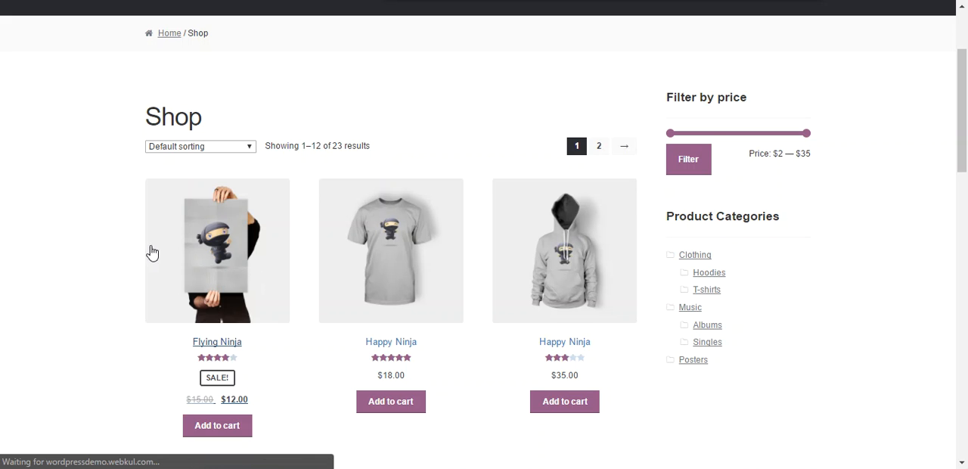
{"action": "mouse_move", "coordinate": [112, 211]}
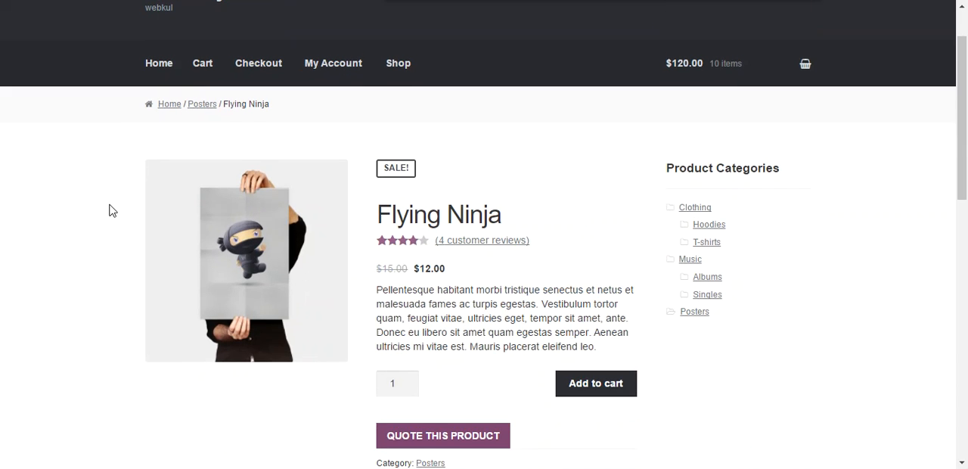
Bring up the Quote This Product form on the Flying Ninja page.
{"action": "scroll", "scroll_direction": "down", "scroll_amount": 3}
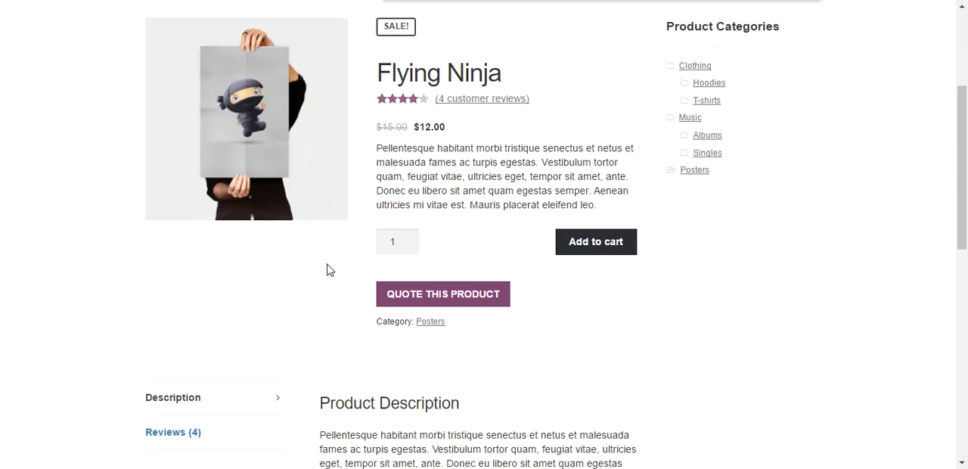
{"action": "mouse_move", "coordinate": [536, 300]}
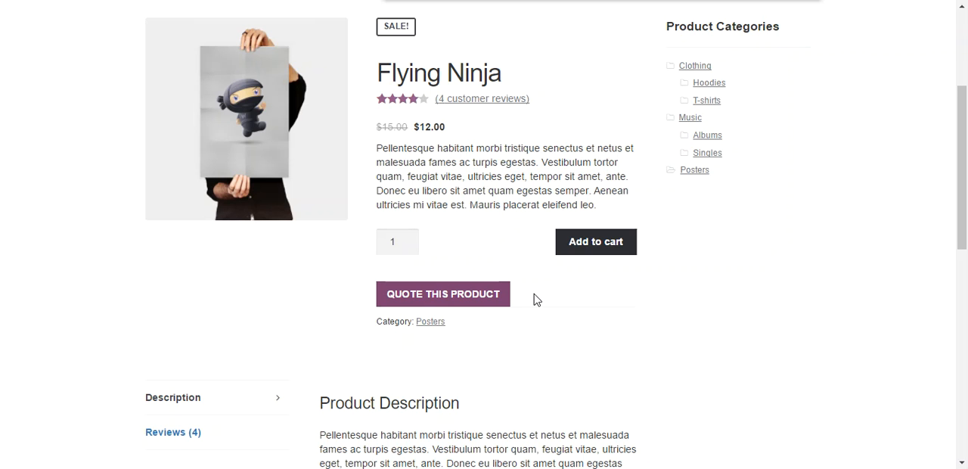
{"action": "mouse_move", "coordinate": [540, 309]}
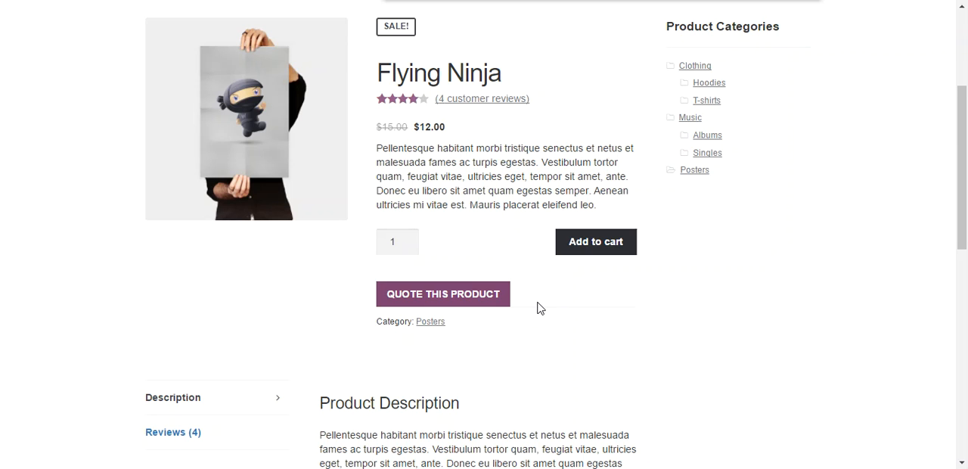
{"action": "mouse_move", "coordinate": [463, 136]}
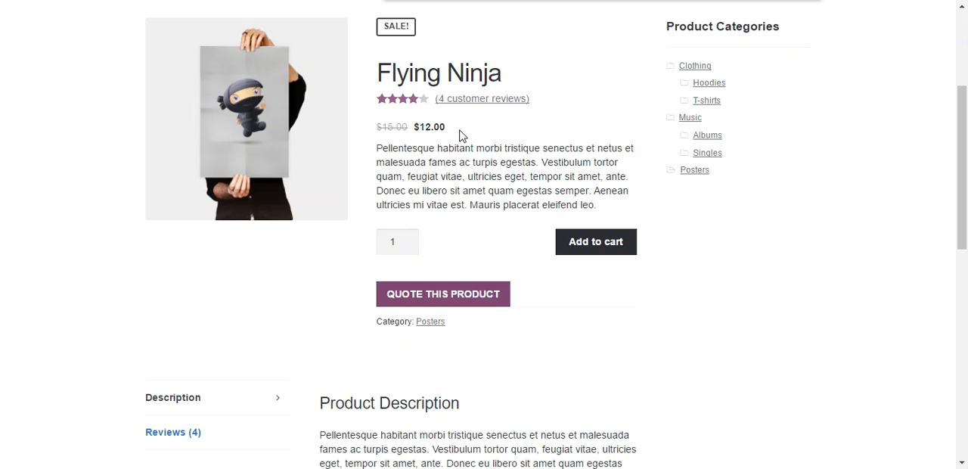
{"action": "mouse_move", "coordinate": [443, 294]}
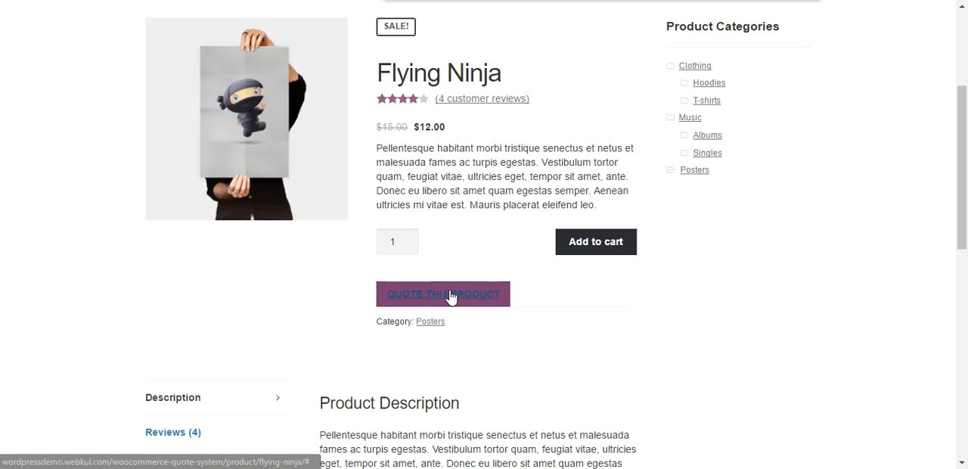
{"action": "left_click", "coordinate": [441, 293]}
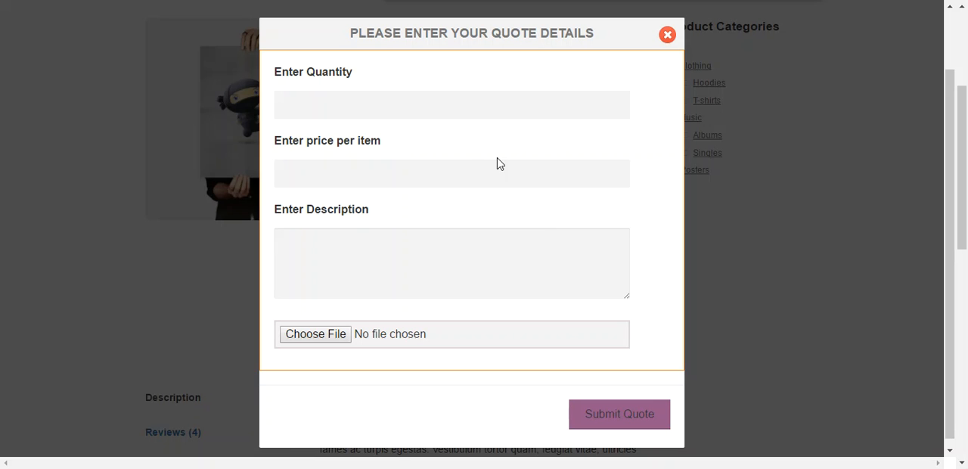
Enter quantity 50 and price 8 per item in the quote form.
{"action": "type", "text": "5"}
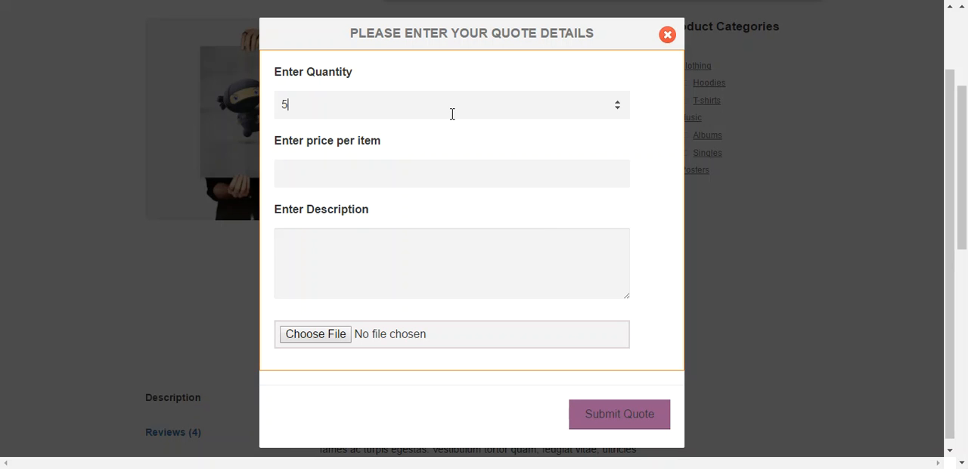
{"action": "type", "text": "0"}
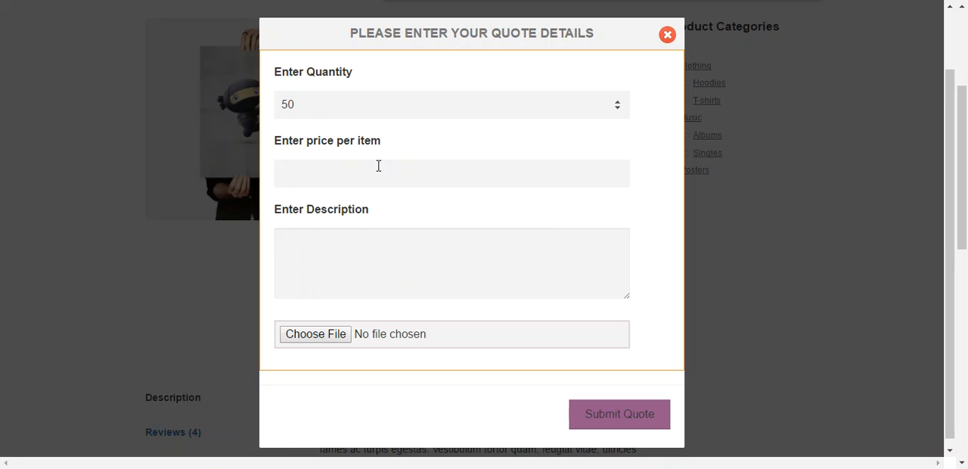
{"action": "type", "text": "8"}
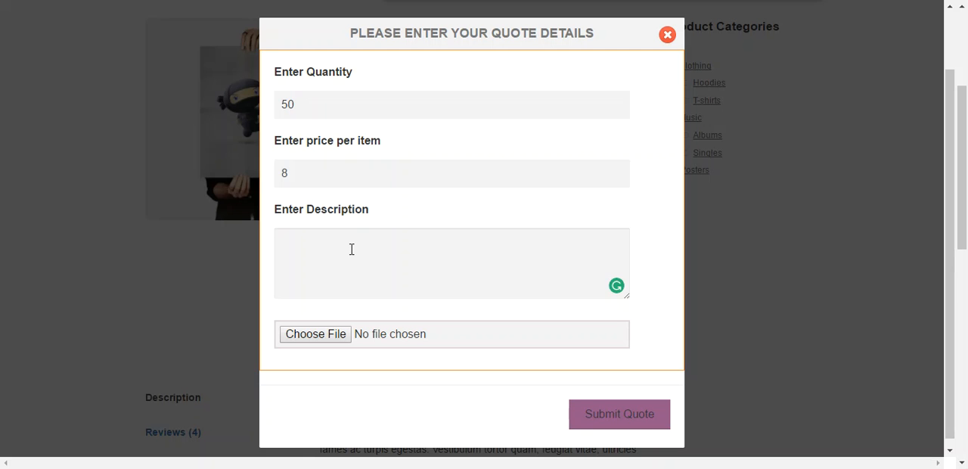
Enter the description 'Please approve this quote.'.
{"action": "type", "text": "Please e"}
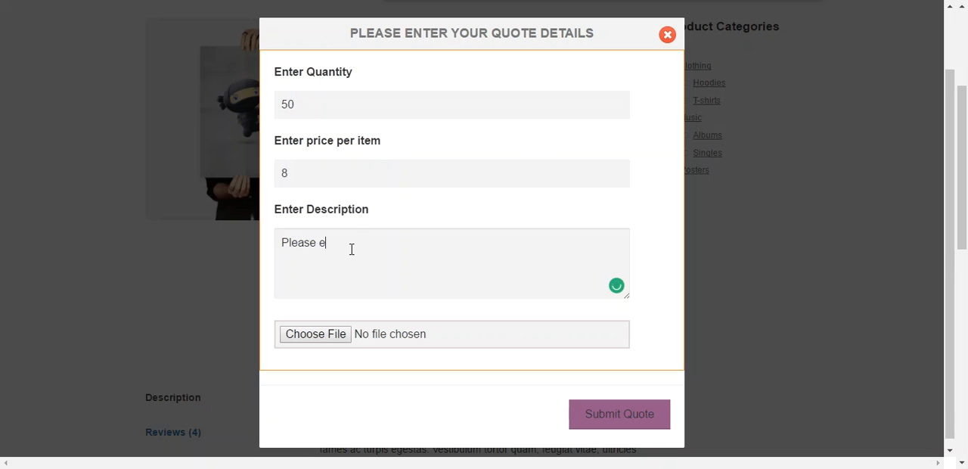
{"action": "type", "text": "approve"}
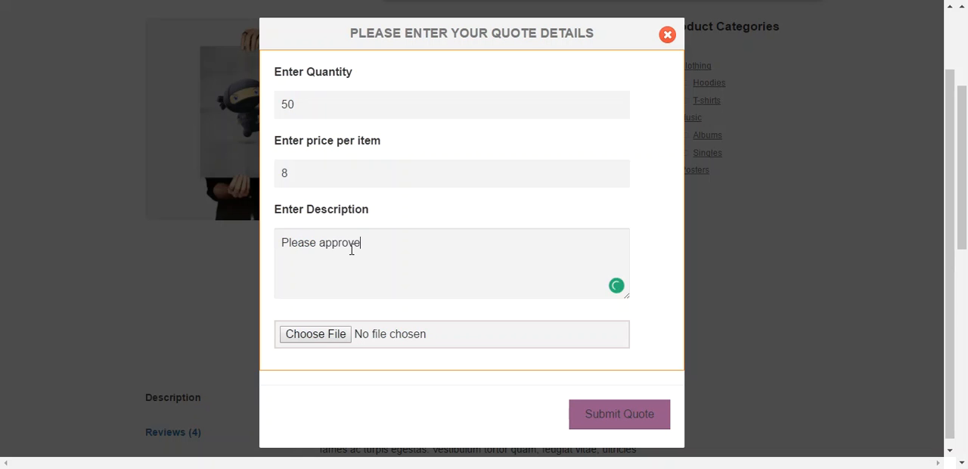
{"action": "type", "text": "this quote"}
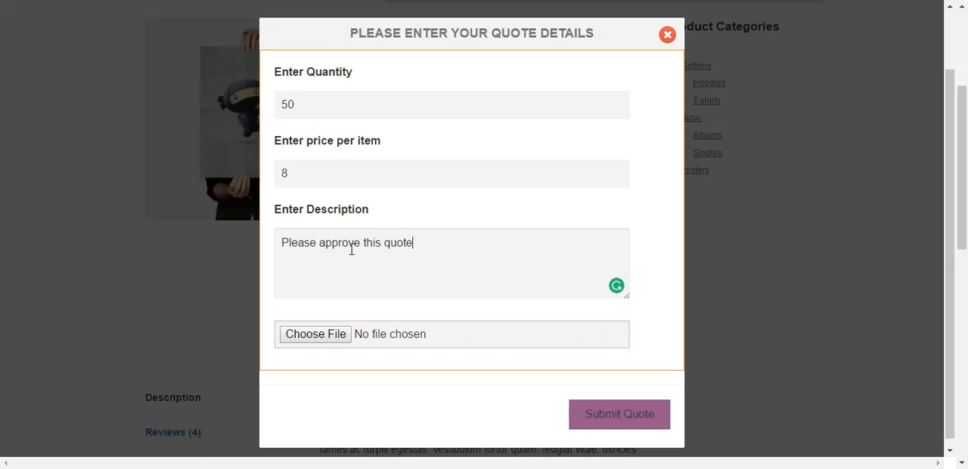
{"action": "type", "text": "."}
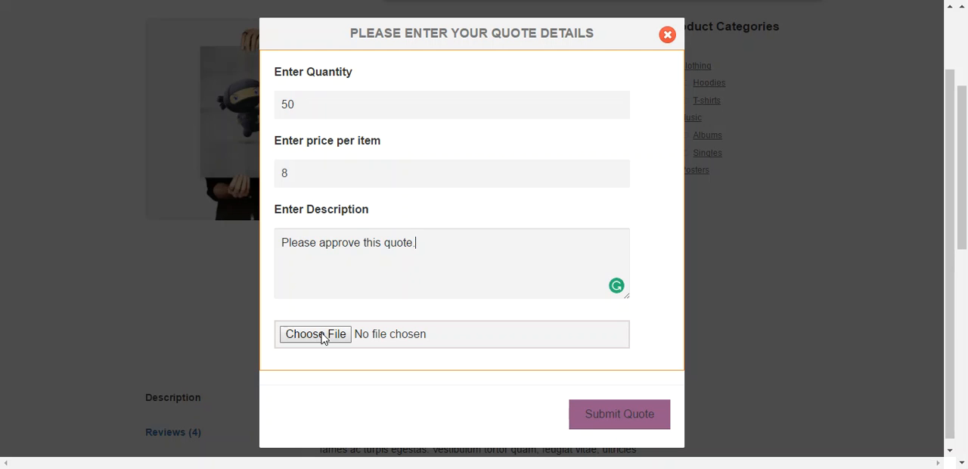
Attach customer image.png and submit the quote request.
{"action": "left_click", "coordinate": [315, 333]}
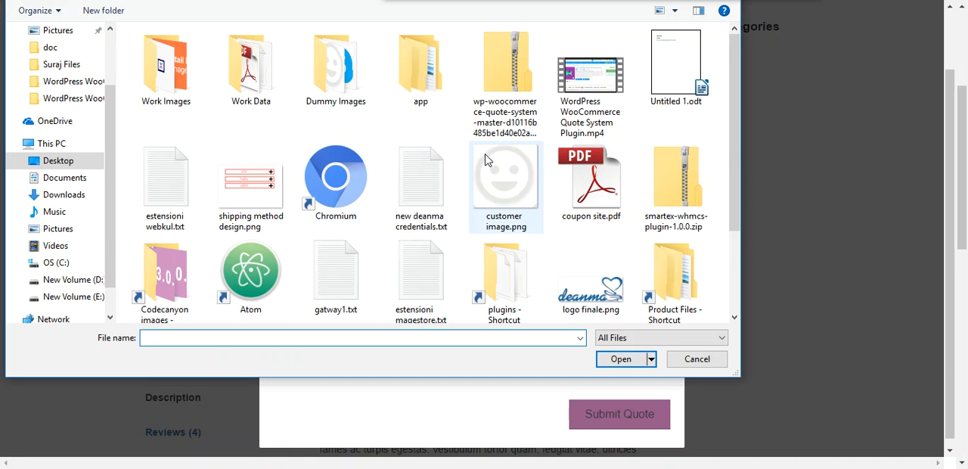
{"action": "mouse_move", "coordinate": [500, 169]}
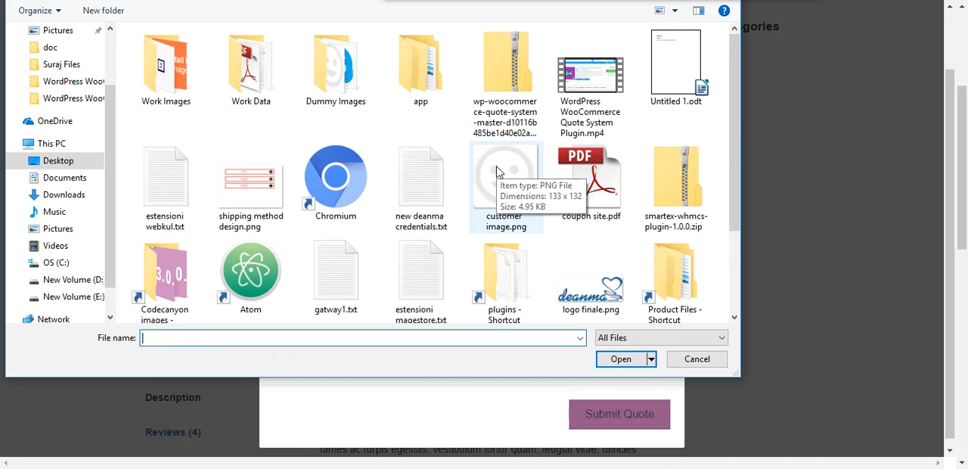
{"action": "left_click", "coordinate": [620, 359]}
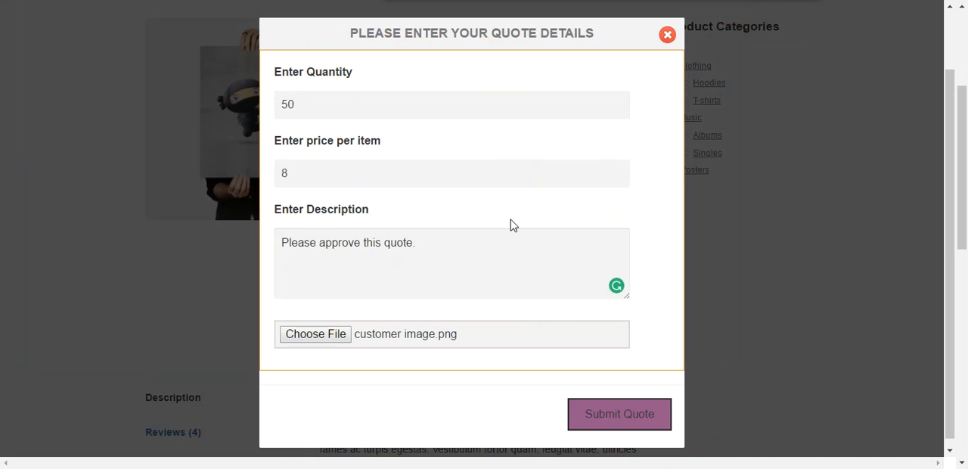
{"action": "left_click", "coordinate": [618, 415]}
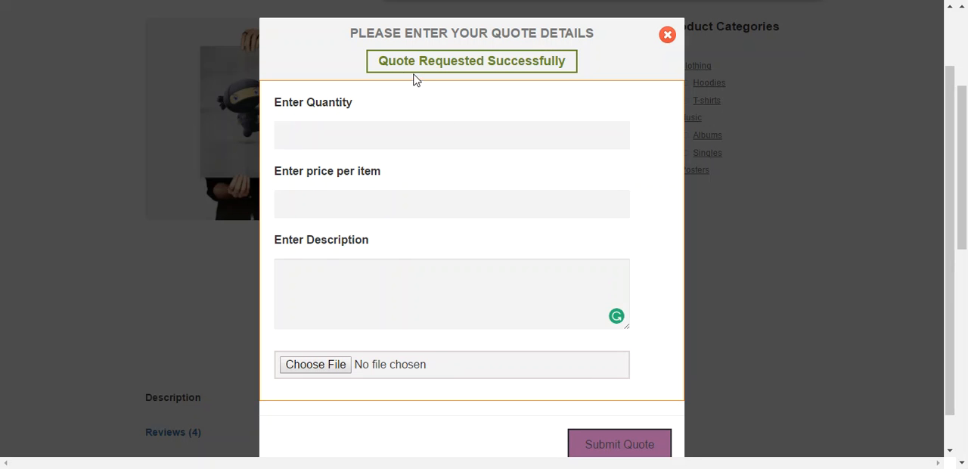
{"action": "mouse_move", "coordinate": [581, 82]}
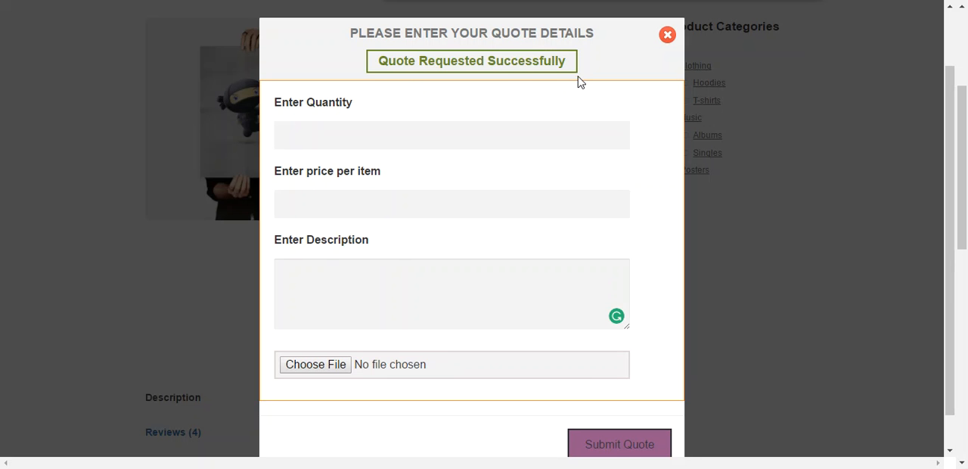
Dismiss the confirmation, go to My Account and choose My Requested Quotes.
{"action": "left_click", "coordinate": [667, 34]}
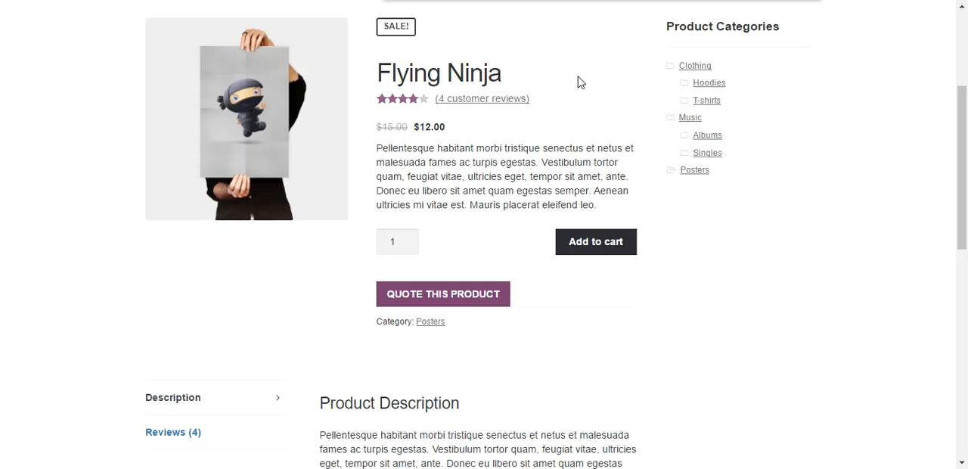
{"action": "scroll", "scroll_direction": "up", "scroll_amount": 3}
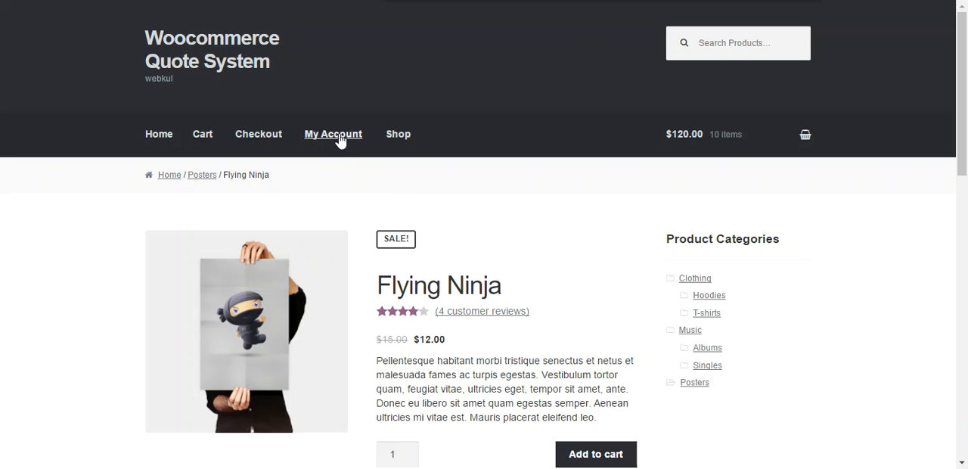
{"action": "left_click", "coordinate": [333, 133]}
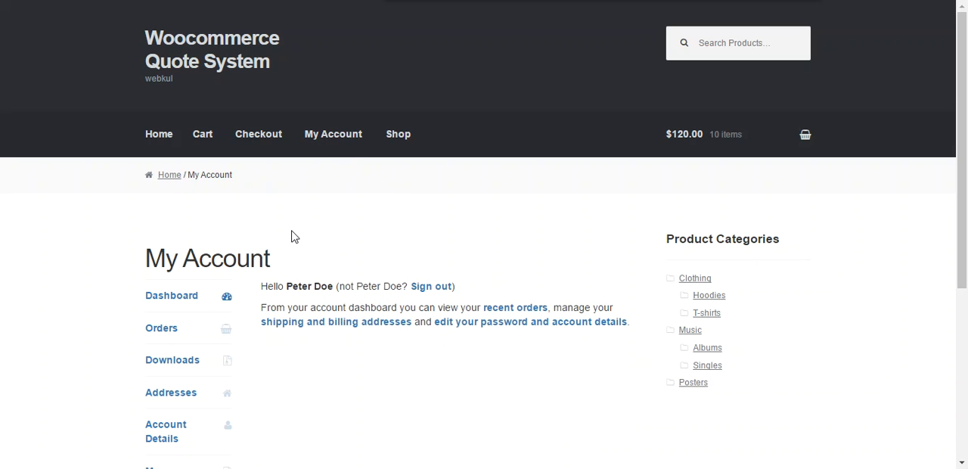
{"action": "scroll", "scroll_direction": "down", "scroll_amount": 3}
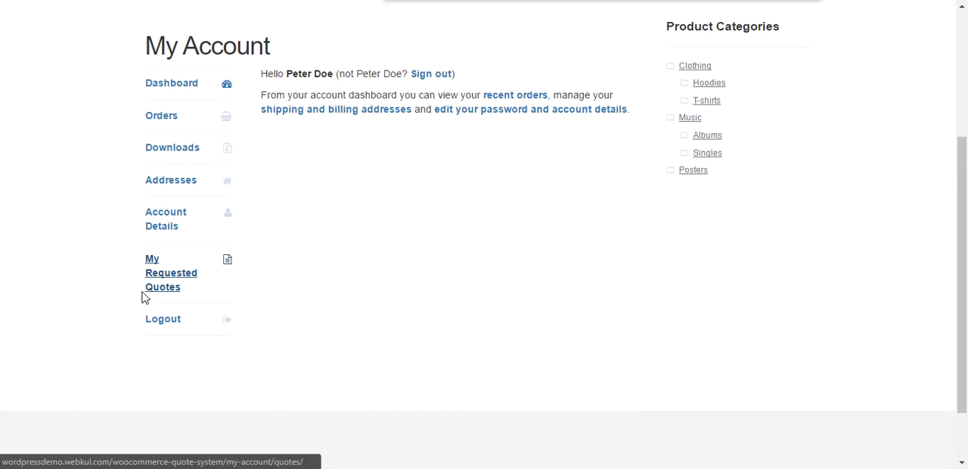
{"action": "left_click", "coordinate": [171, 273]}
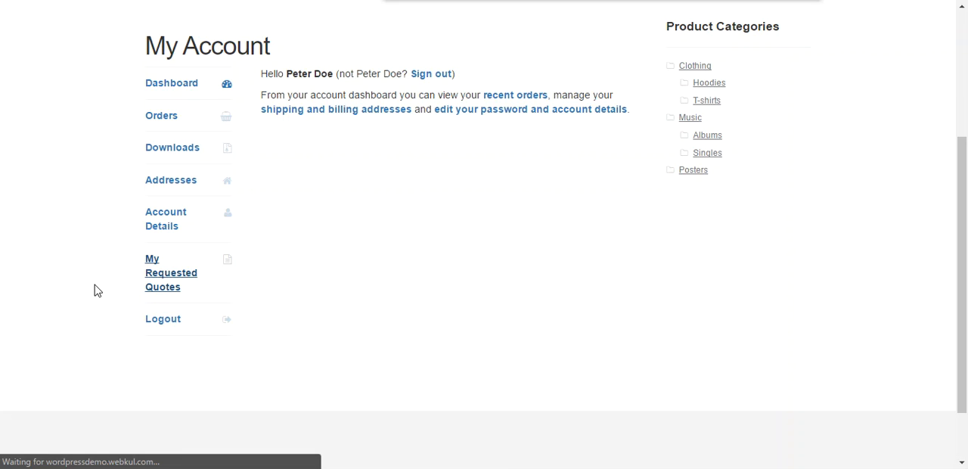
View the My Requested Quotes list with the new pending 50-item quote.
{"action": "left_click", "coordinate": [171, 272]}
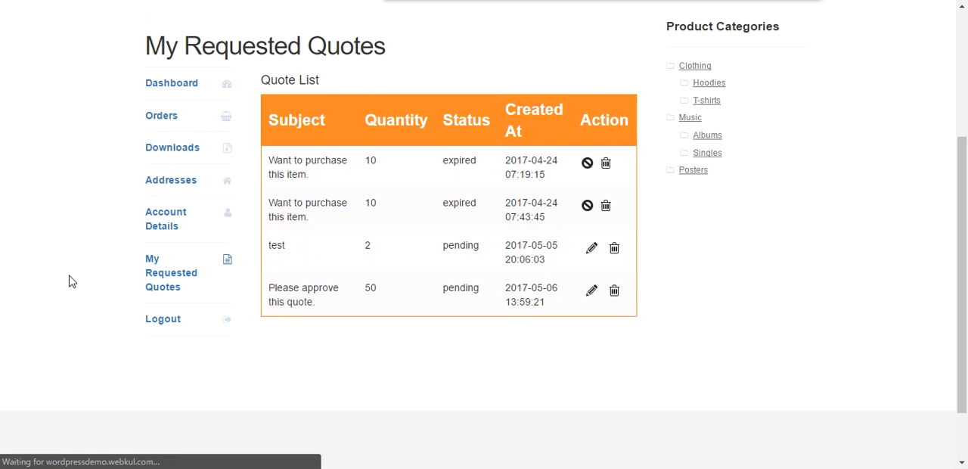
{"action": "mouse_move", "coordinate": [399, 309]}
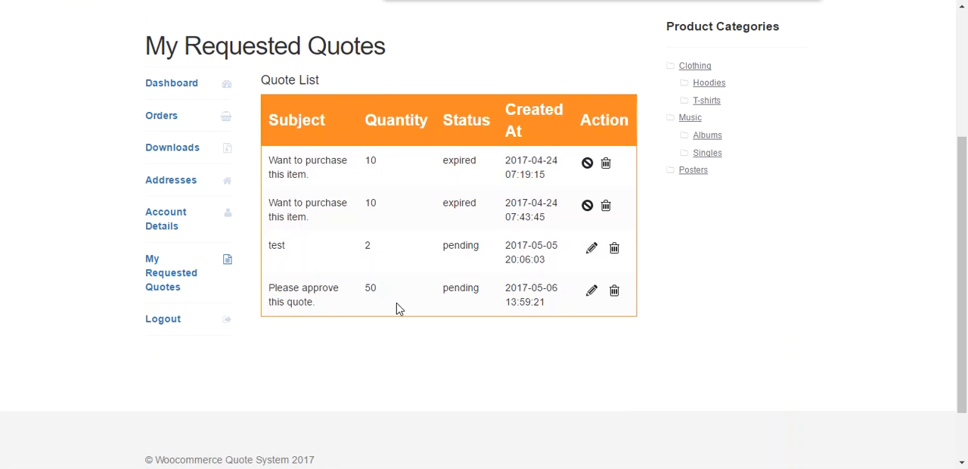
{"action": "mouse_move", "coordinate": [387, 305]}
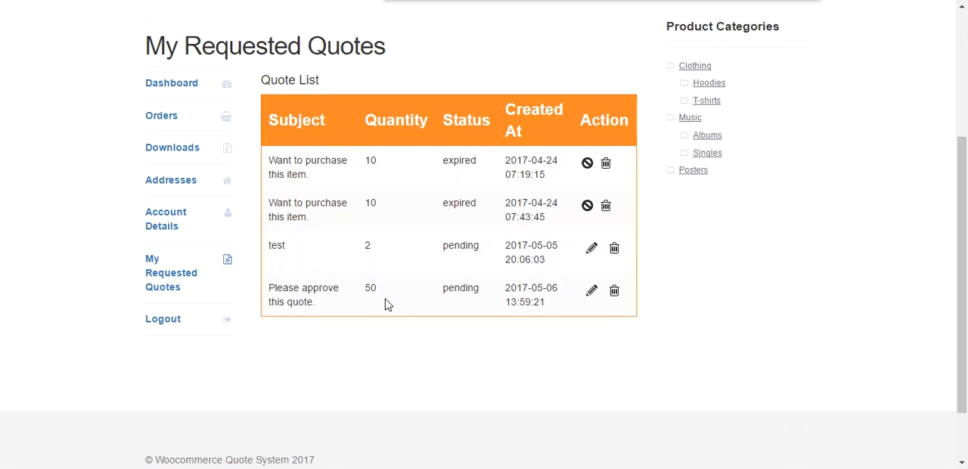
{"action": "mouse_move", "coordinate": [452, 369]}
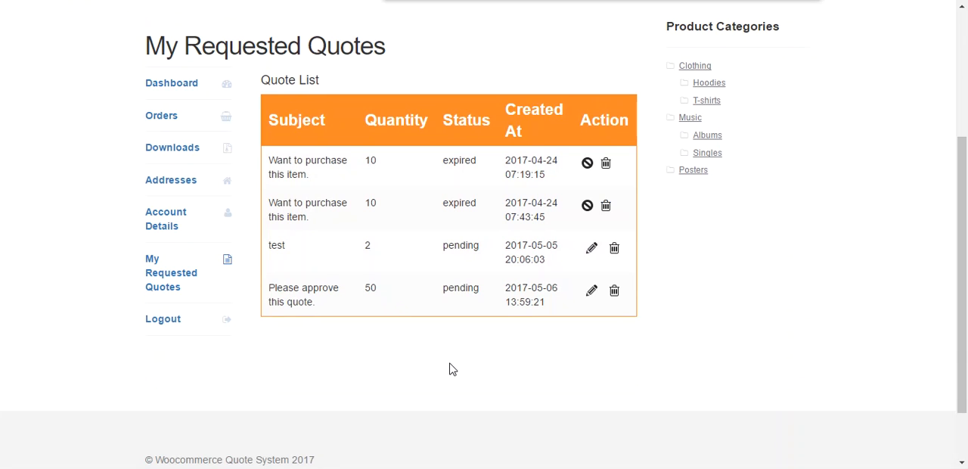
{"action": "mouse_move", "coordinate": [465, 361]}
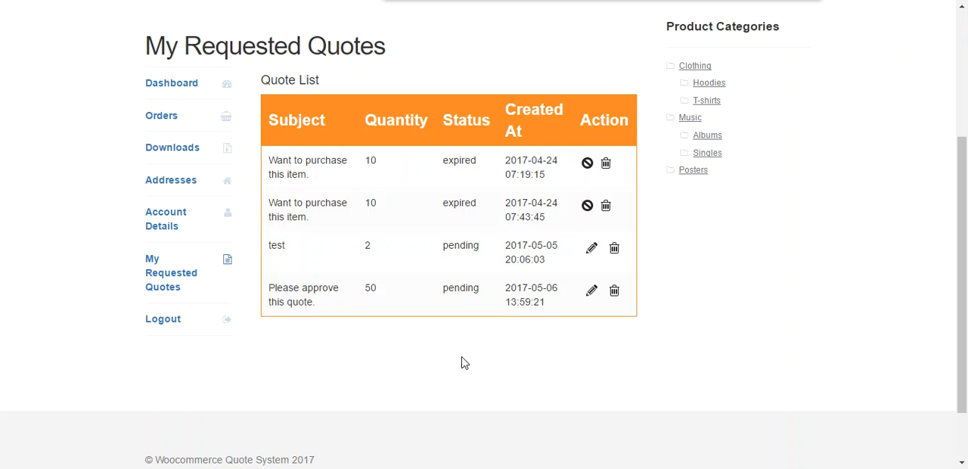
{"action": "mouse_move", "coordinate": [593, 291]}
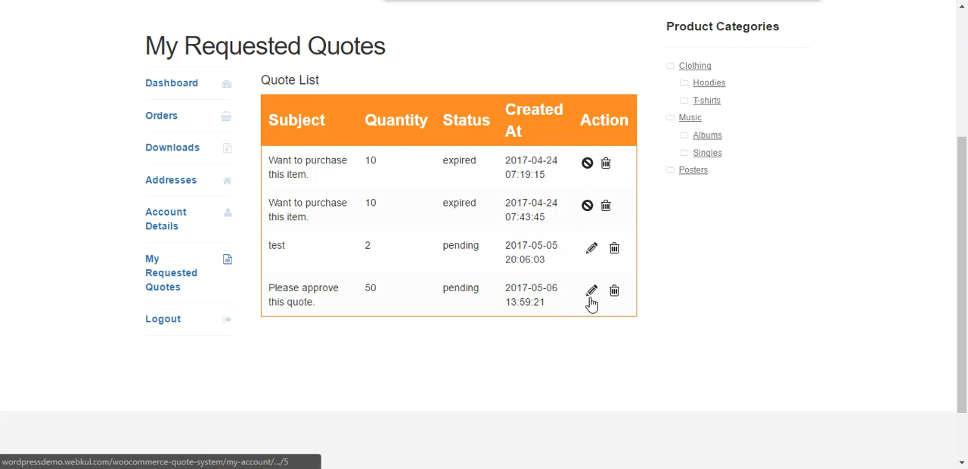
{"action": "mouse_move", "coordinate": [593, 291]}
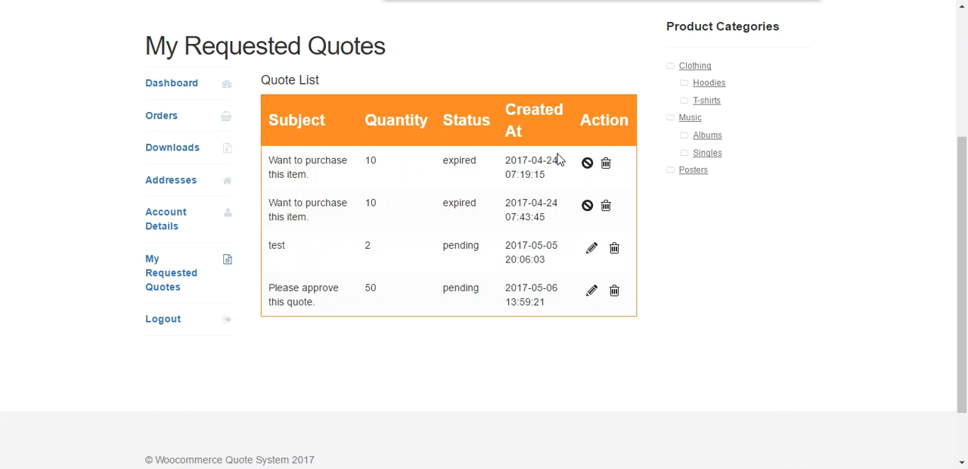
{"action": "mouse_move", "coordinate": [472, 165]}
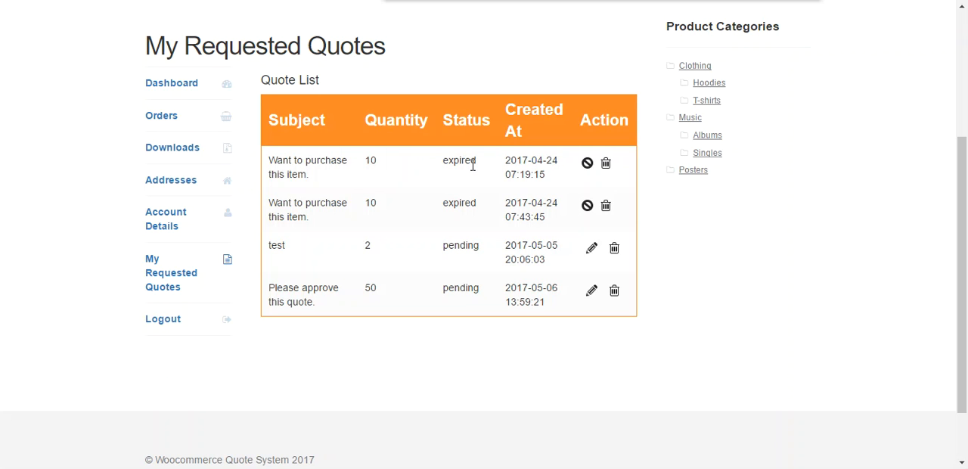
{"action": "mouse_move", "coordinate": [470, 202]}
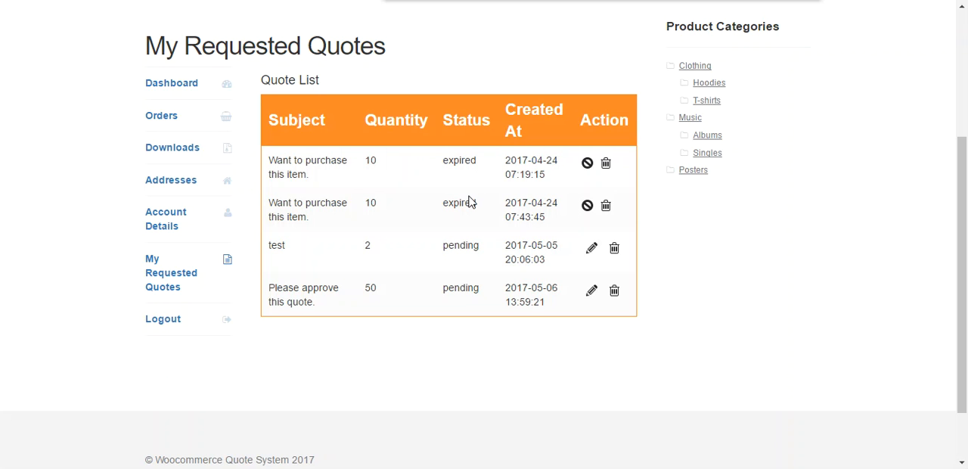
{"action": "mouse_move", "coordinate": [500, 181]}
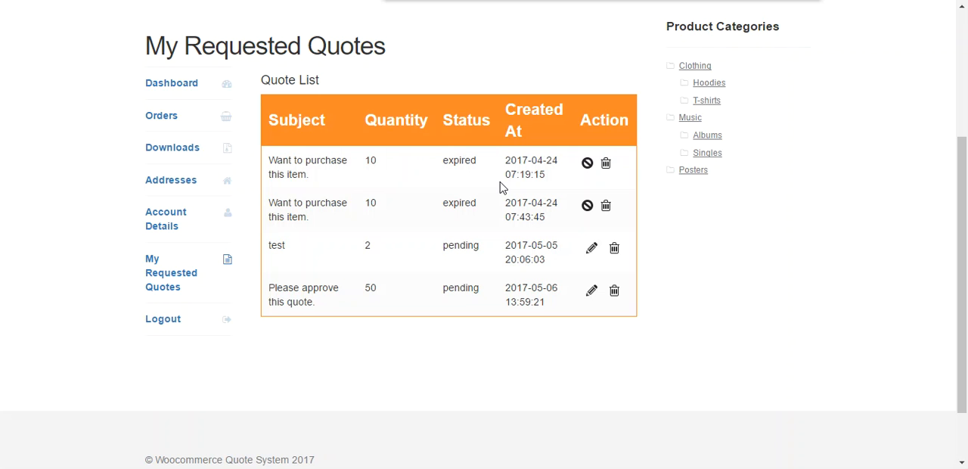
{"action": "mouse_move", "coordinate": [541, 363]}
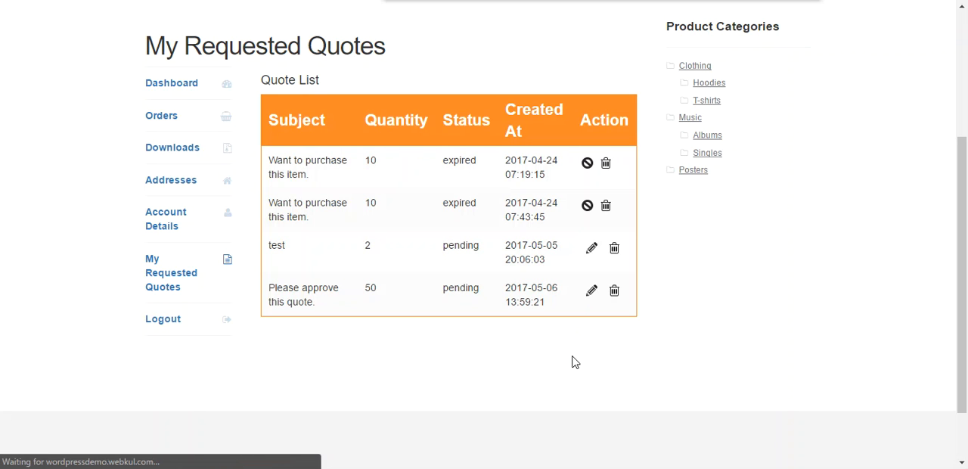
{"action": "mouse_move", "coordinate": [578, 351]}
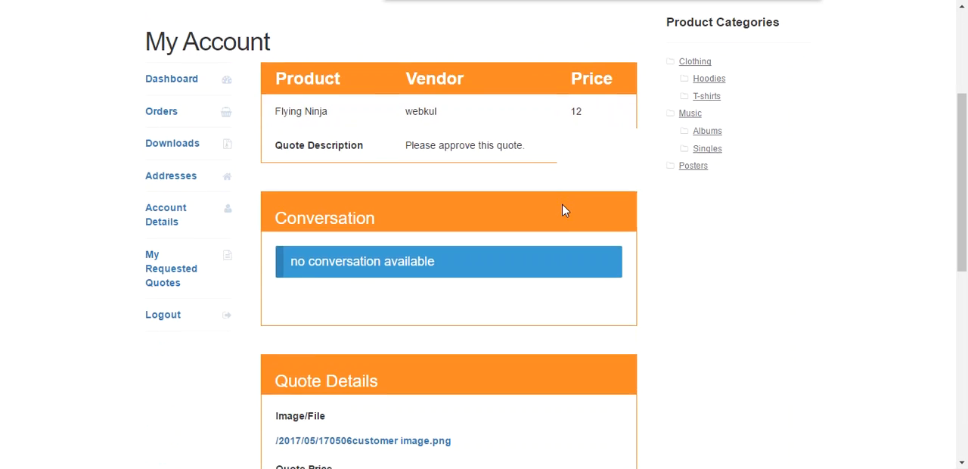
Review the Flying Ninja quote page: empty Conversation box, price 8 and quantity 50.
{"action": "scroll", "scroll_direction": "down", "scroll_amount": 3}
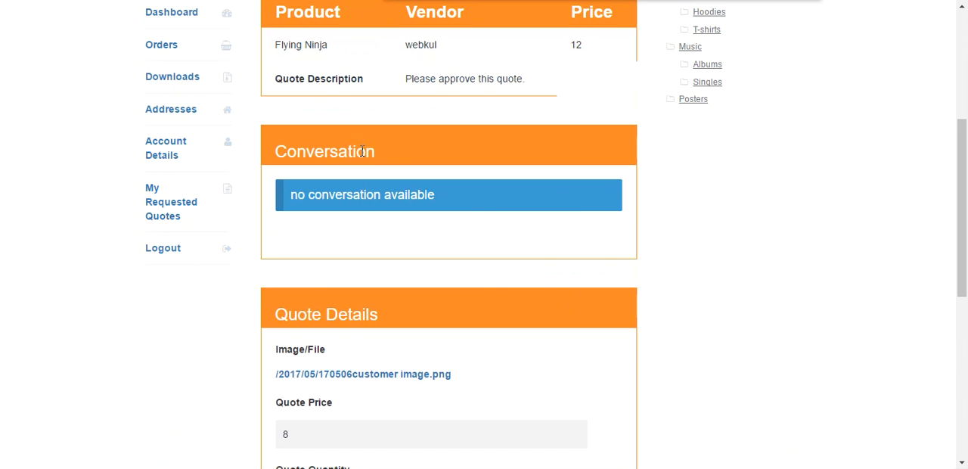
{"action": "mouse_move", "coordinate": [552, 222]}
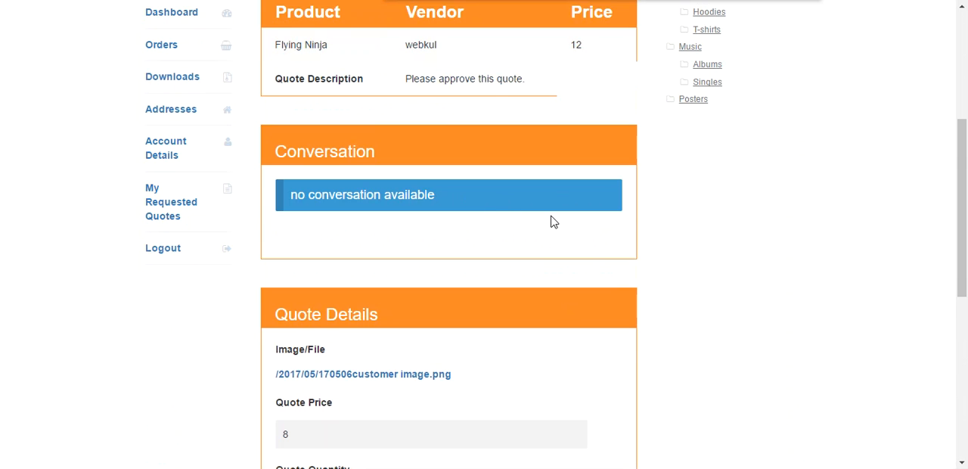
{"action": "scroll", "scroll_direction": "down", "scroll_amount": 3}
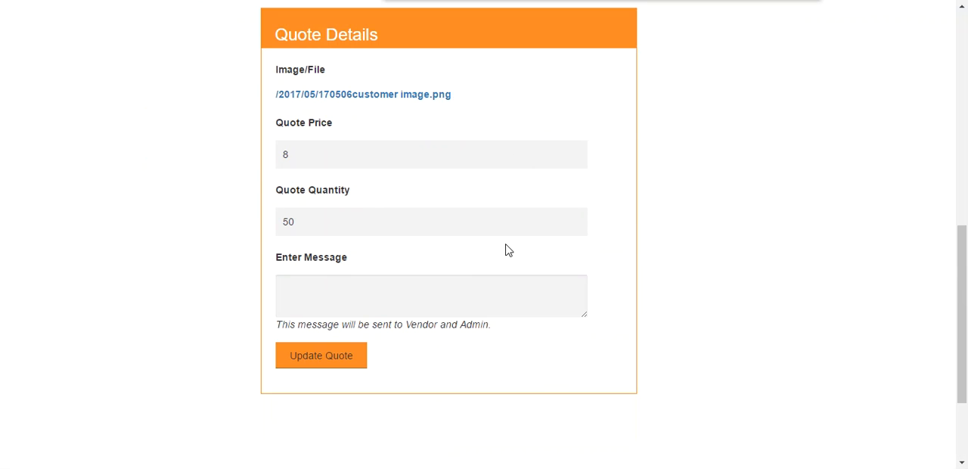
{"action": "mouse_move", "coordinate": [640, 282]}
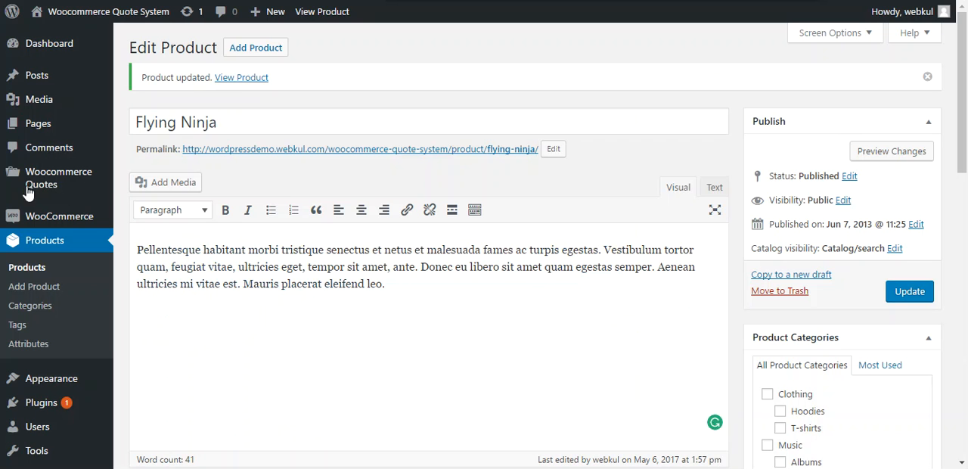
{"action": "mouse_move", "coordinate": [57, 179]}
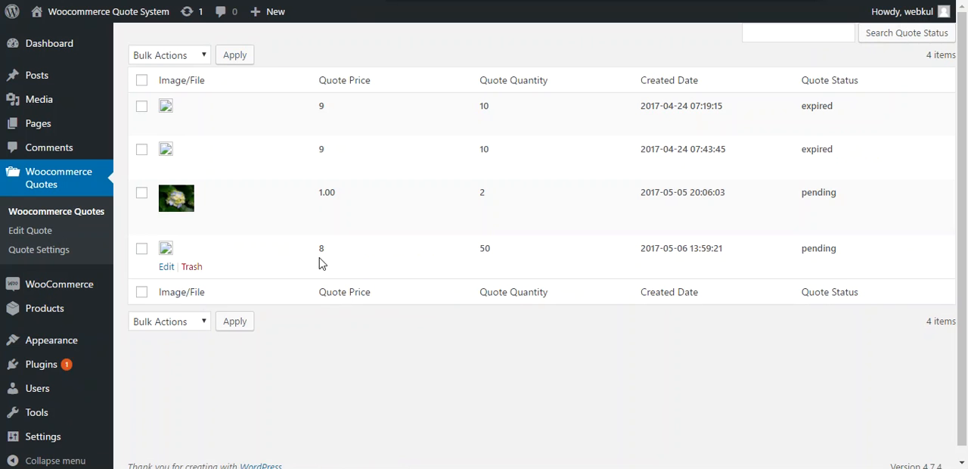
{"action": "mouse_move", "coordinate": [542, 257]}
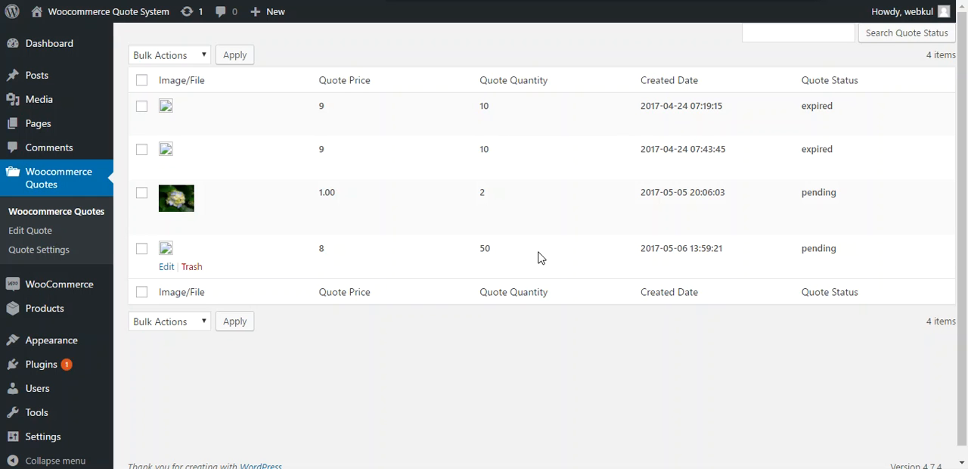
Open the pending 50-unit quote priced 8 for editing from the admin Woocommerce Quotes list.
{"action": "left_click", "coordinate": [167, 266]}
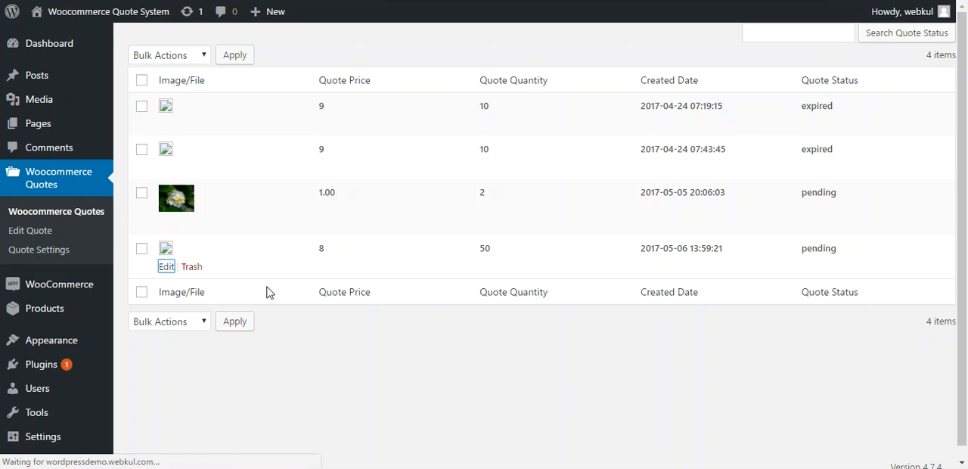
{"action": "mouse_move", "coordinate": [339, 366]}
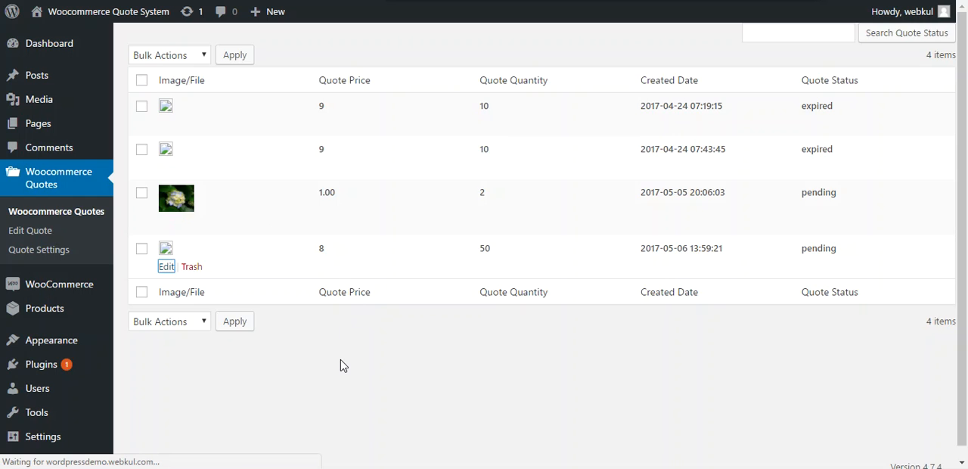
Reach the Quote Status dropdown and Enter Message box on the Edit Quote page.
{"action": "left_click", "coordinate": [167, 267]}
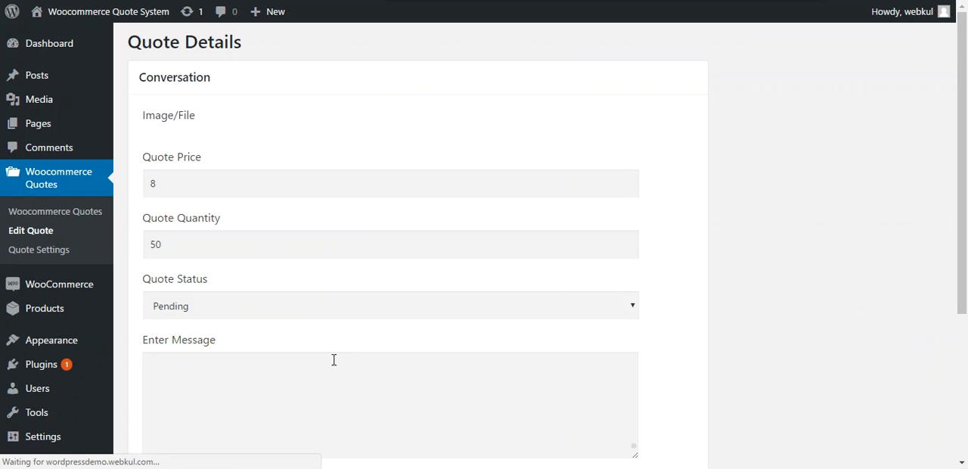
{"action": "scroll", "scroll_direction": "down", "scroll_amount": 3}
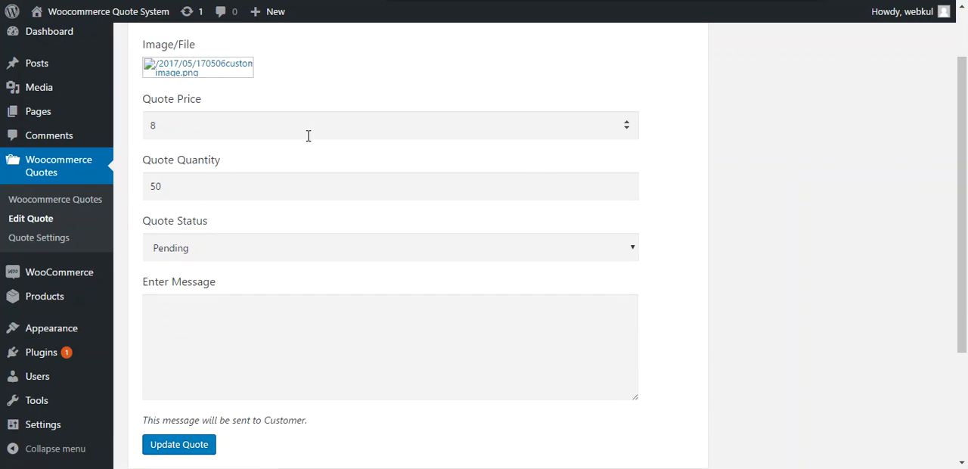
{"action": "mouse_move", "coordinate": [446, 124]}
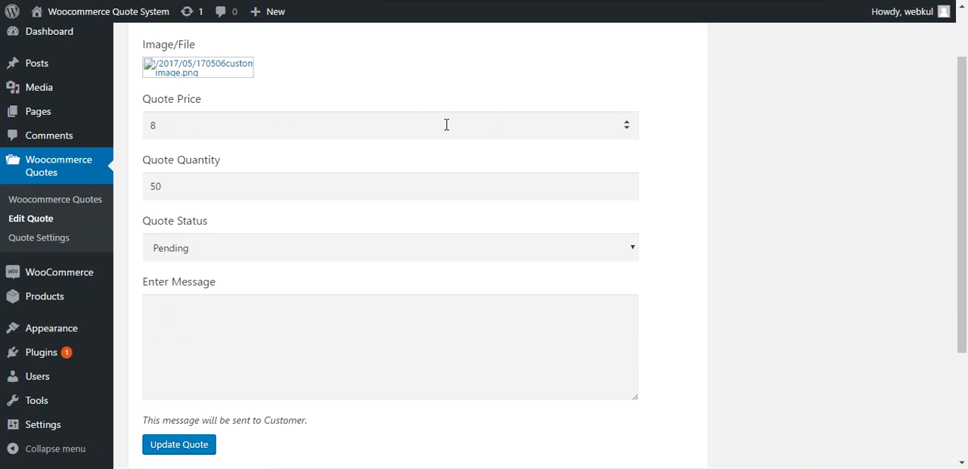
{"action": "scroll", "scroll_direction": "down", "scroll_amount": 3}
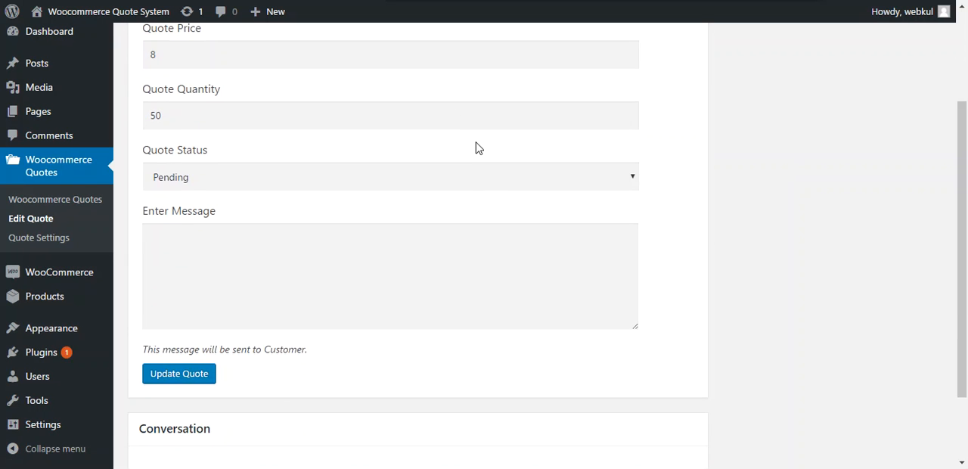
{"action": "scroll", "scroll_direction": "down", "scroll_amount": 3}
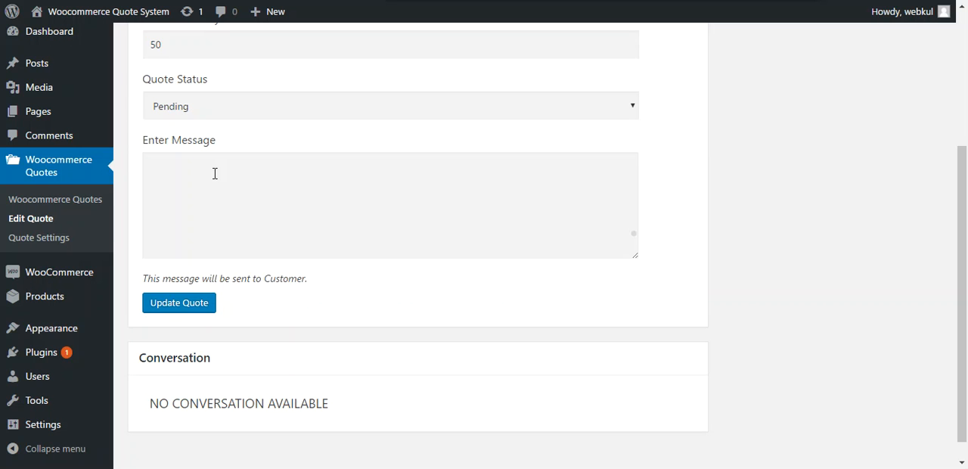
Set Quote Status to Approved with the message "Your quote approved." and update the quote.
{"action": "left_click", "coordinate": [391, 106]}
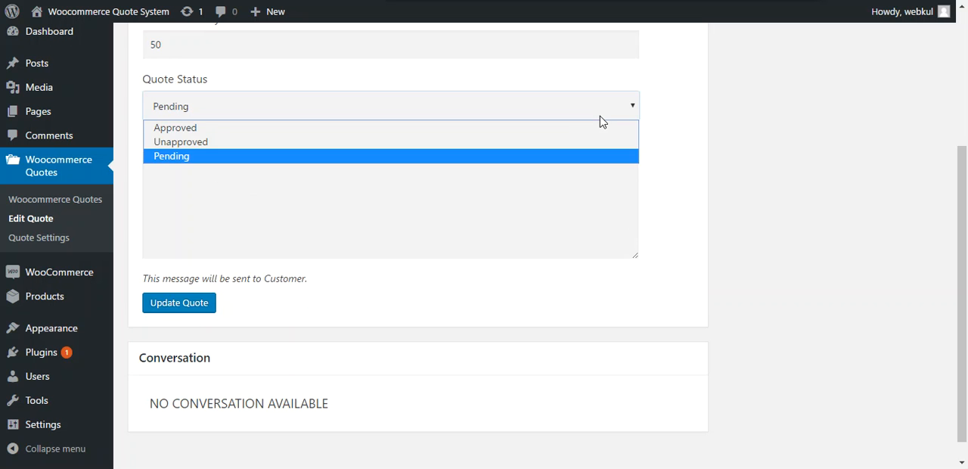
{"action": "left_click", "coordinate": [175, 127]}
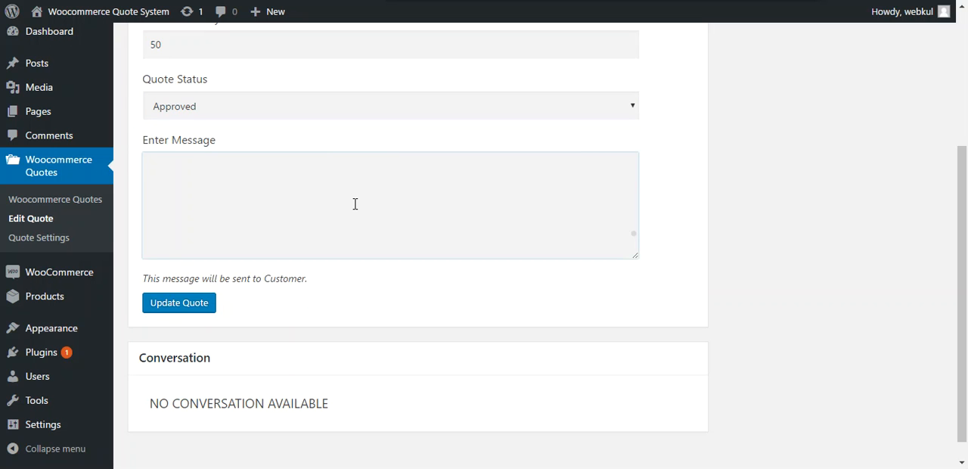
{"action": "type", "text": "Y"}
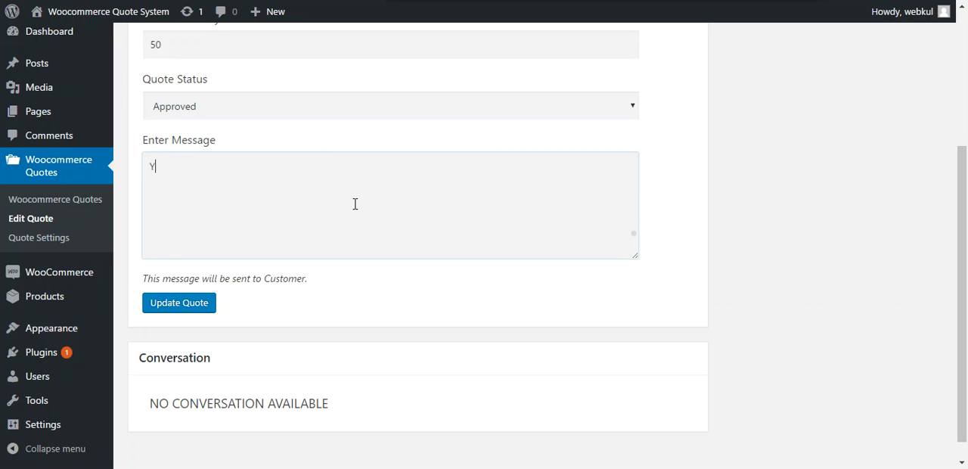
{"action": "type", "text": "Your quote"}
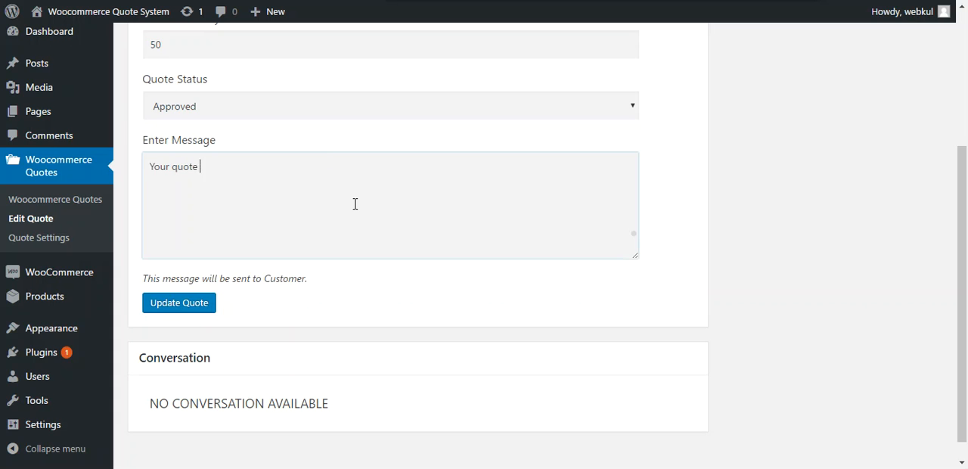
{"action": "type", "text": "ap"}
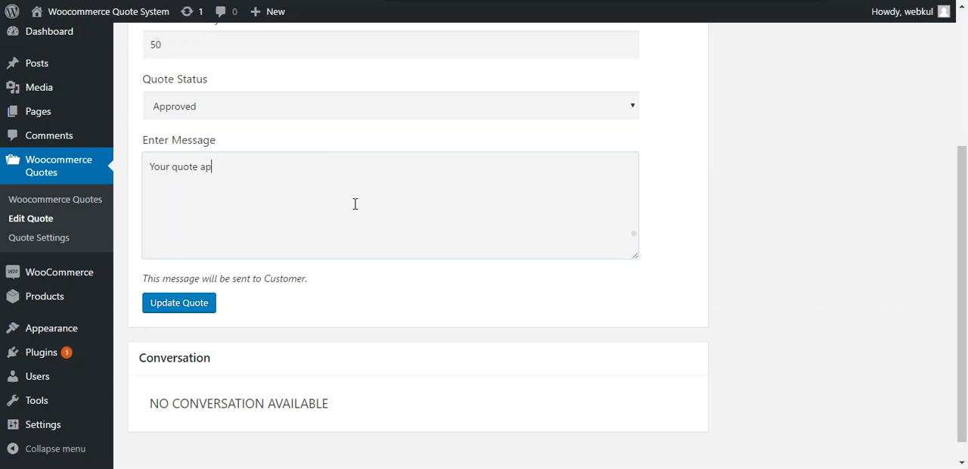
{"action": "type", "text": "proved."}
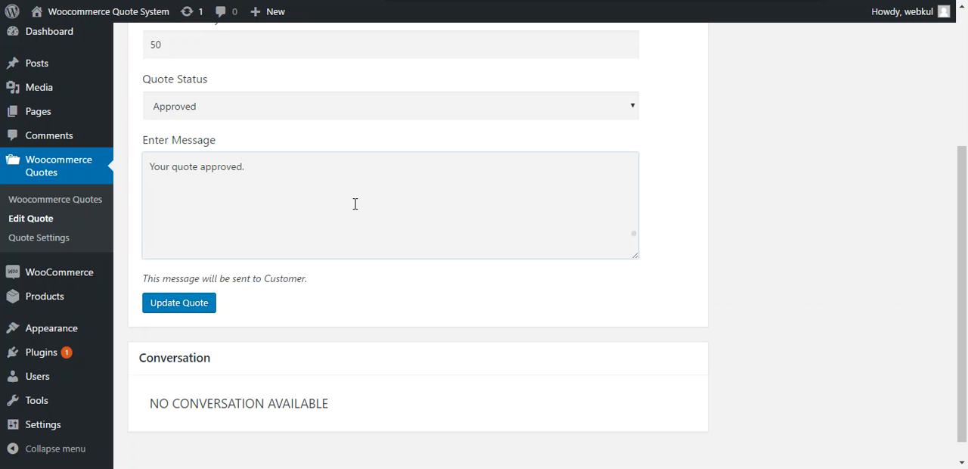
{"action": "left_click", "coordinate": [179, 302]}
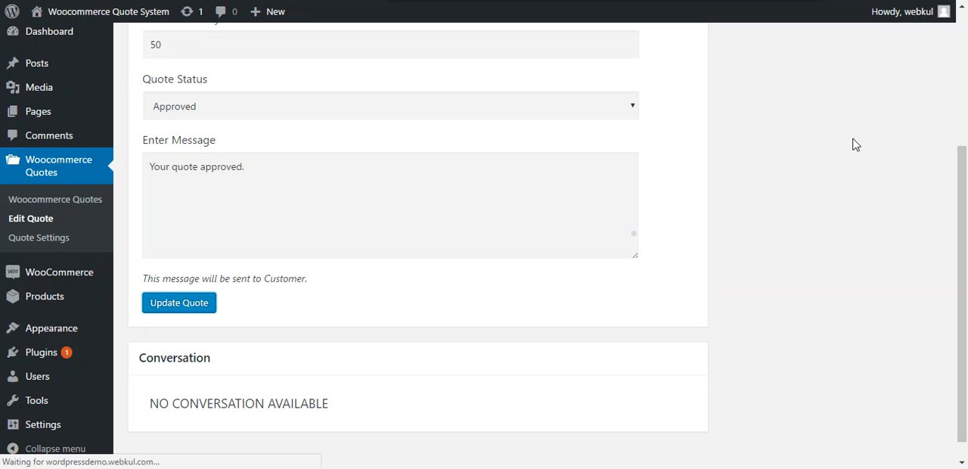
{"action": "mouse_move", "coordinate": [832, 165]}
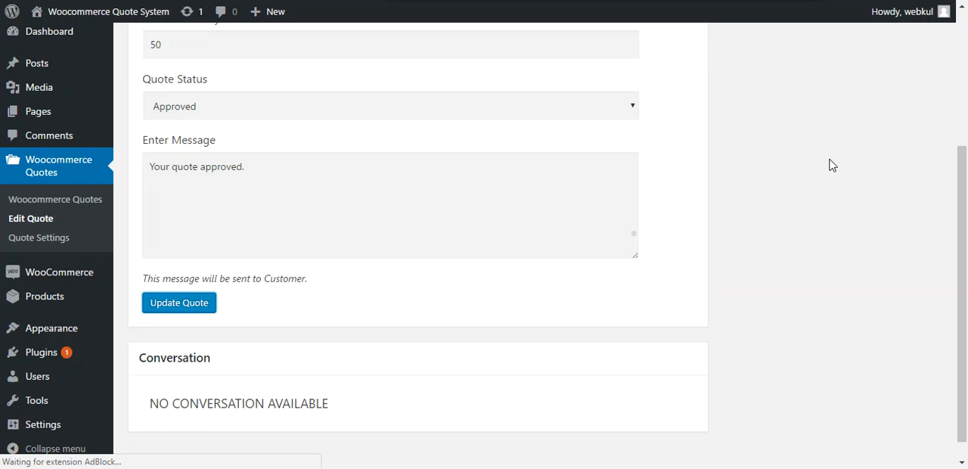
{"action": "left_click", "coordinate": [179, 303]}
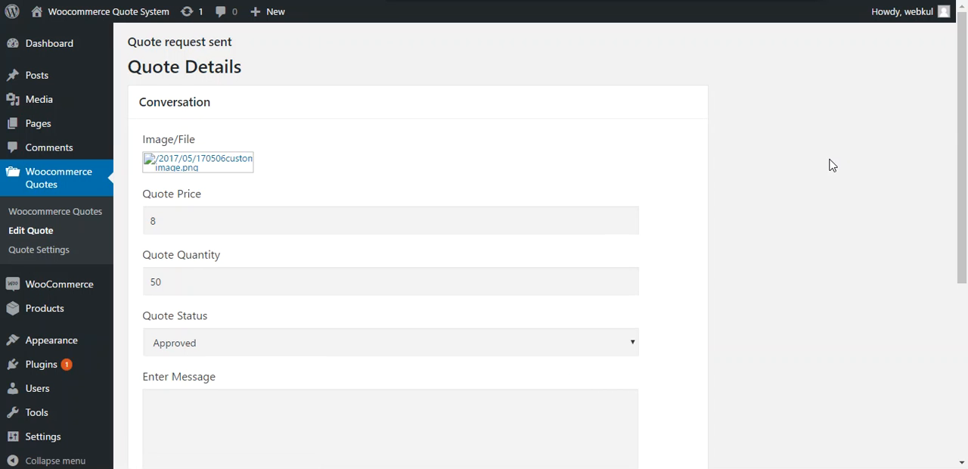
{"action": "scroll", "scroll_direction": "down", "scroll_amount": 3}
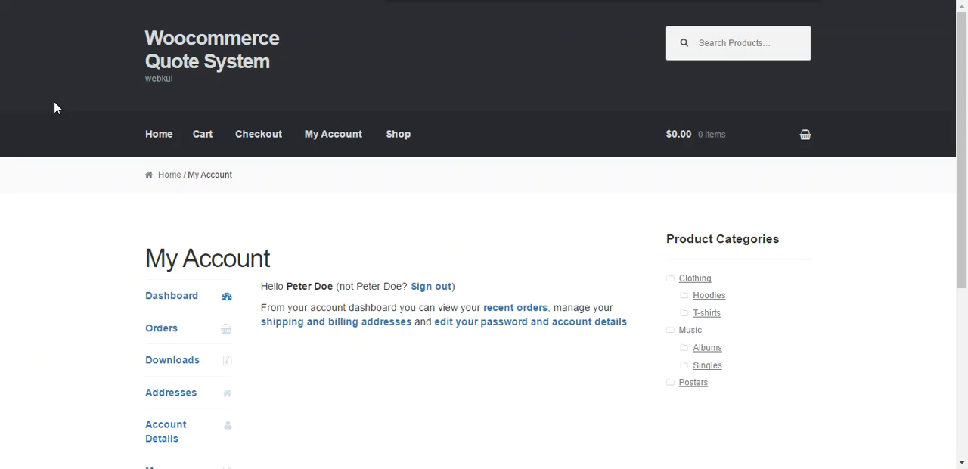
Go to My Requested Quotes from the customer's My Account menu.
{"action": "scroll", "scroll_direction": "down", "scroll_amount": 3}
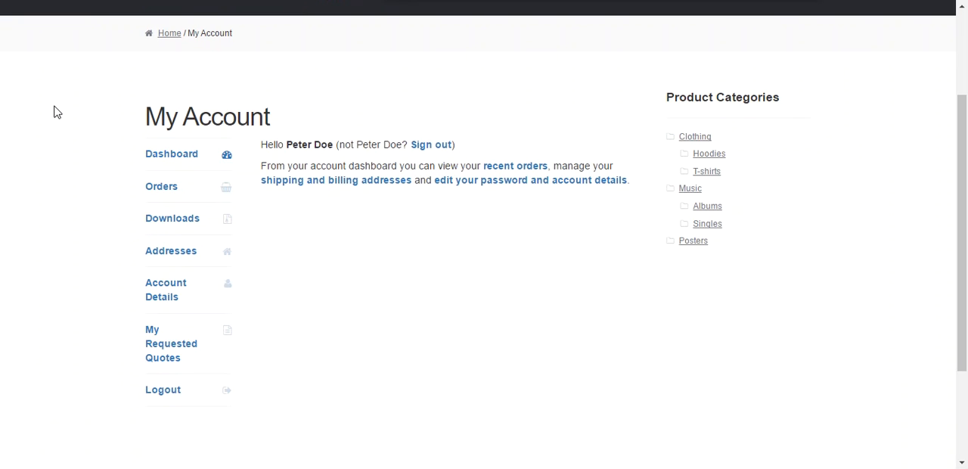
{"action": "mouse_move", "coordinate": [171, 343]}
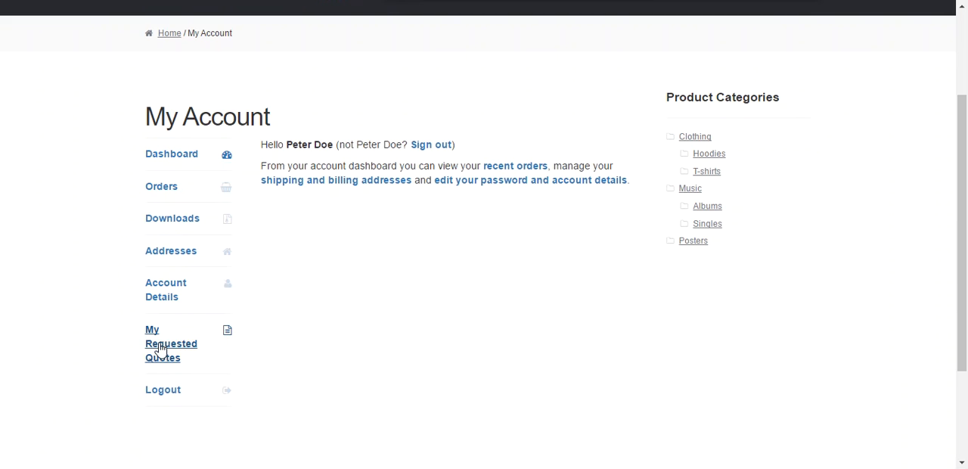
{"action": "left_click", "coordinate": [171, 343]}
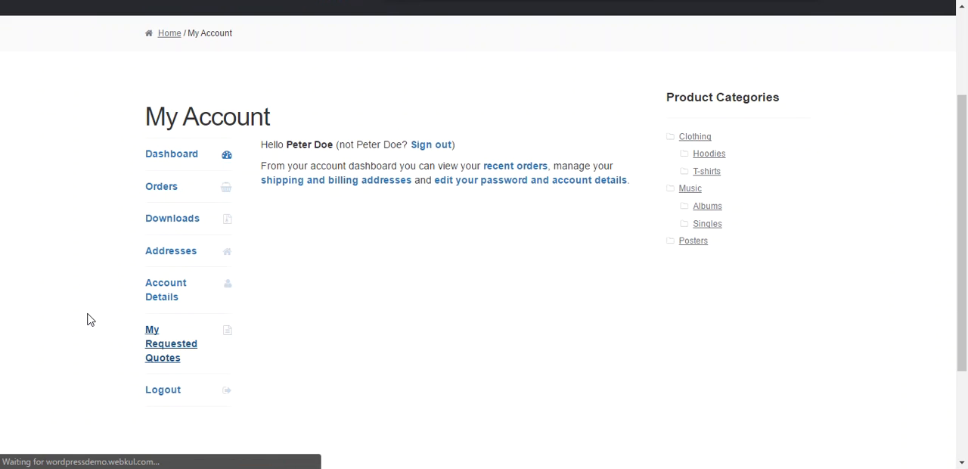
Add the approved 50-unit Flying Ninja quote to the cart from My Requested Quotes.
{"action": "left_click", "coordinate": [171, 344]}
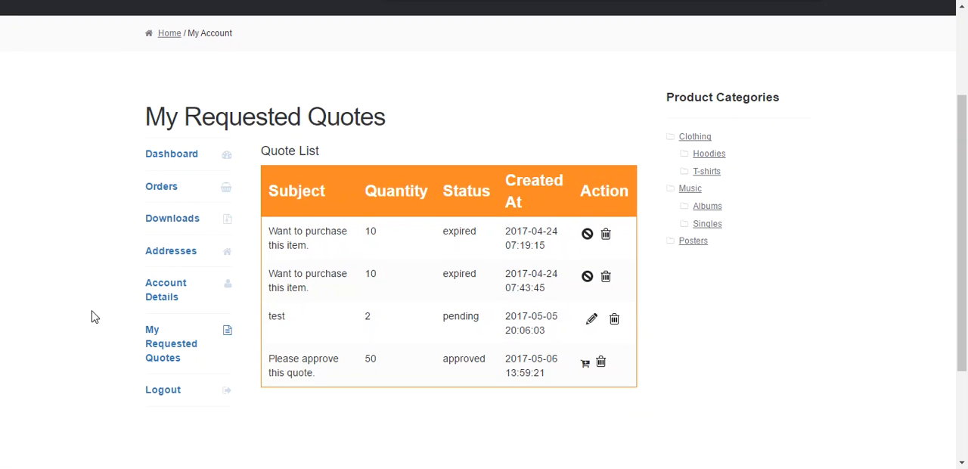
{"action": "mouse_move", "coordinate": [554, 377]}
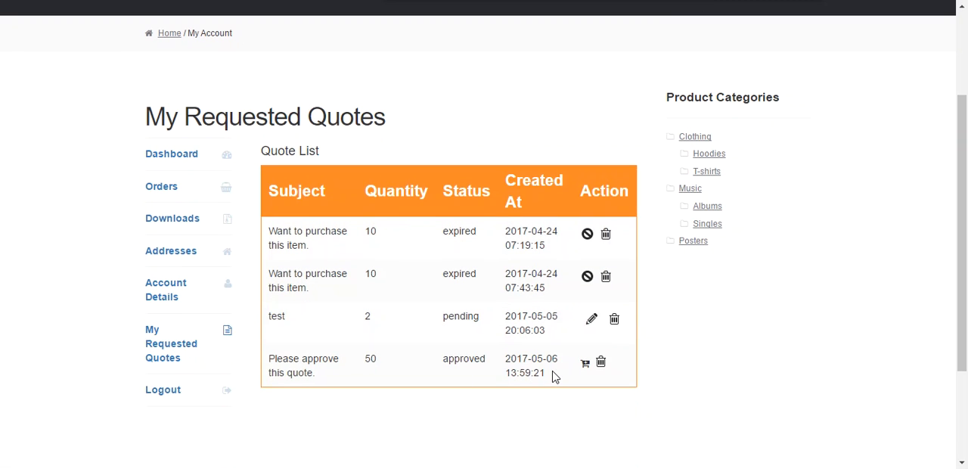
{"action": "mouse_move", "coordinate": [486, 393]}
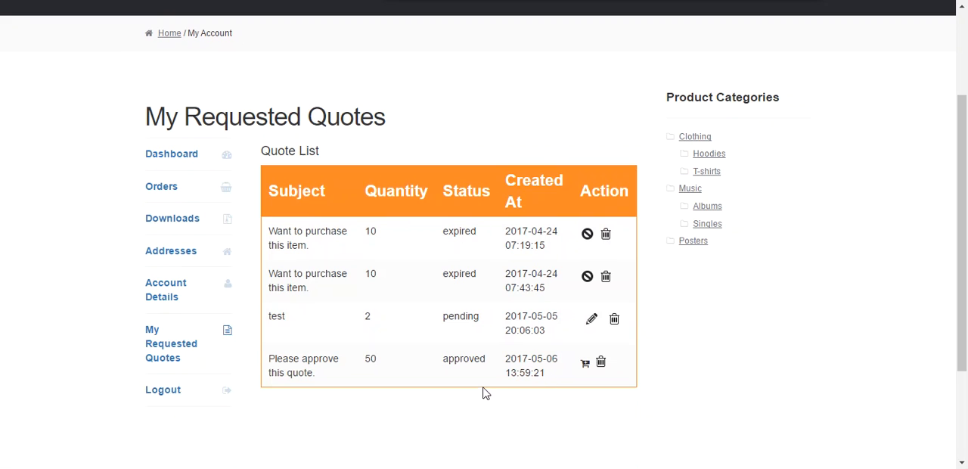
{"action": "mouse_move", "coordinate": [557, 387]}
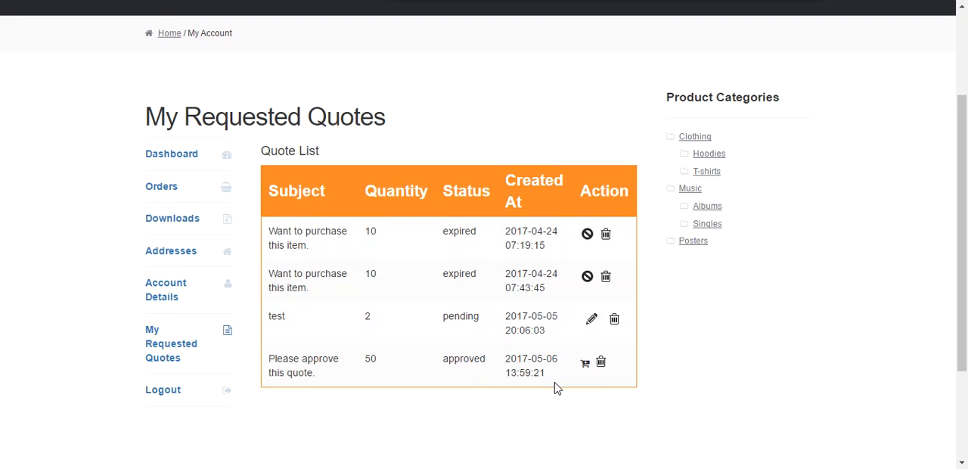
{"action": "mouse_move", "coordinate": [584, 363]}
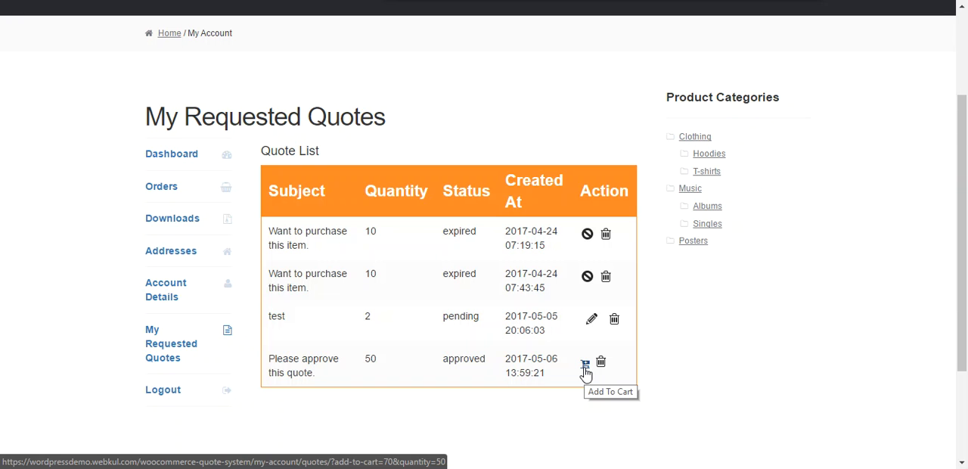
{"action": "left_click", "coordinate": [584, 363]}
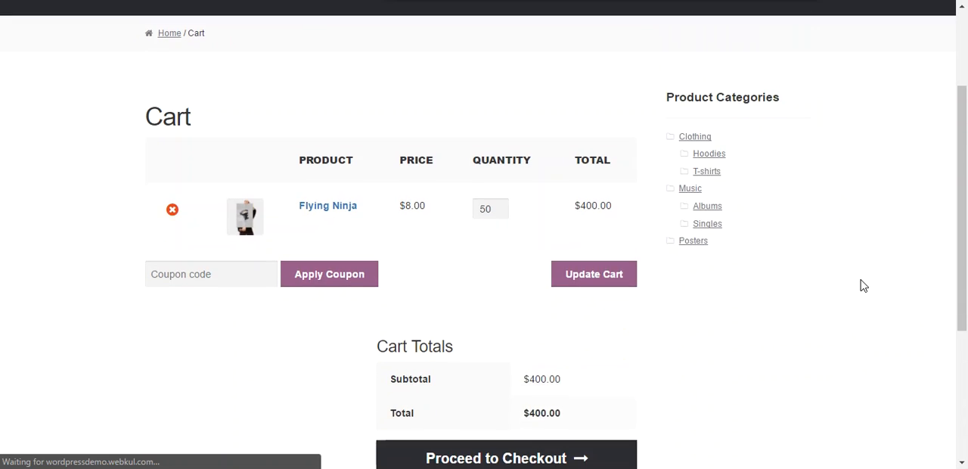
Check the cart line of 50 Flying Ninja at $8.00 with subtotal and total $400.00.
{"action": "scroll", "scroll_direction": "down", "scroll_amount": 3}
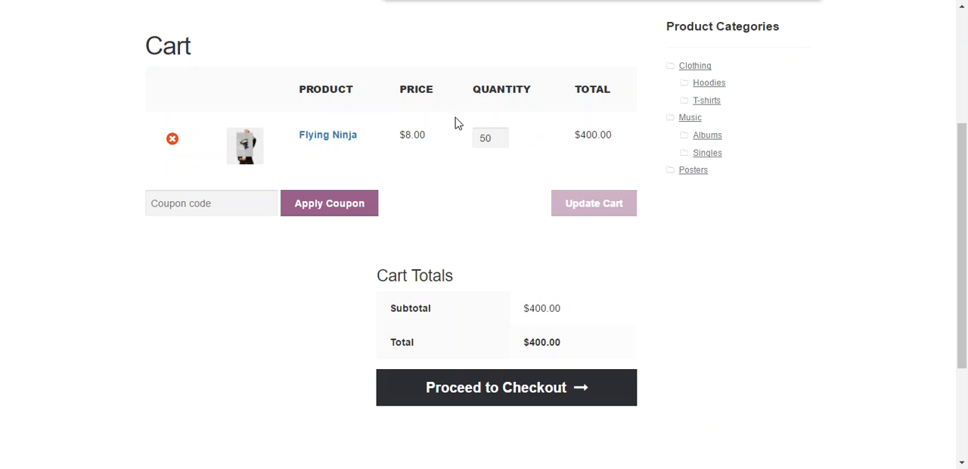
{"action": "mouse_move", "coordinate": [412, 137]}
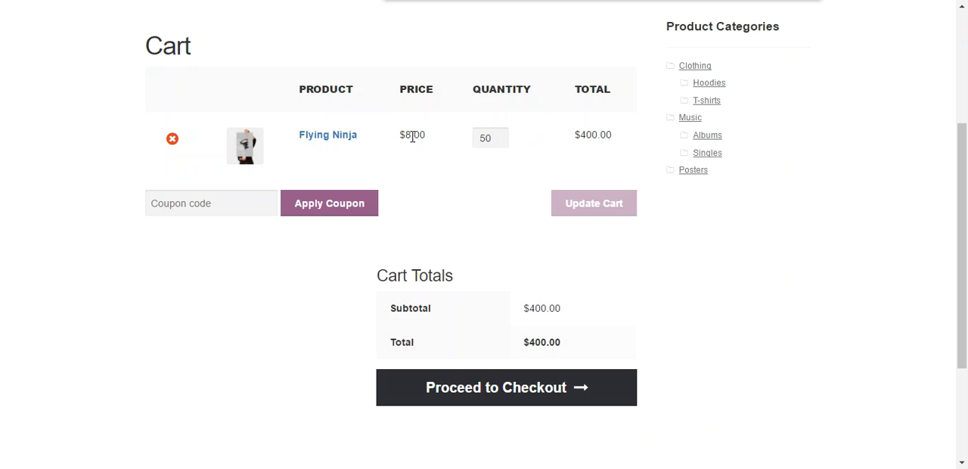
{"action": "mouse_move", "coordinate": [445, 176]}
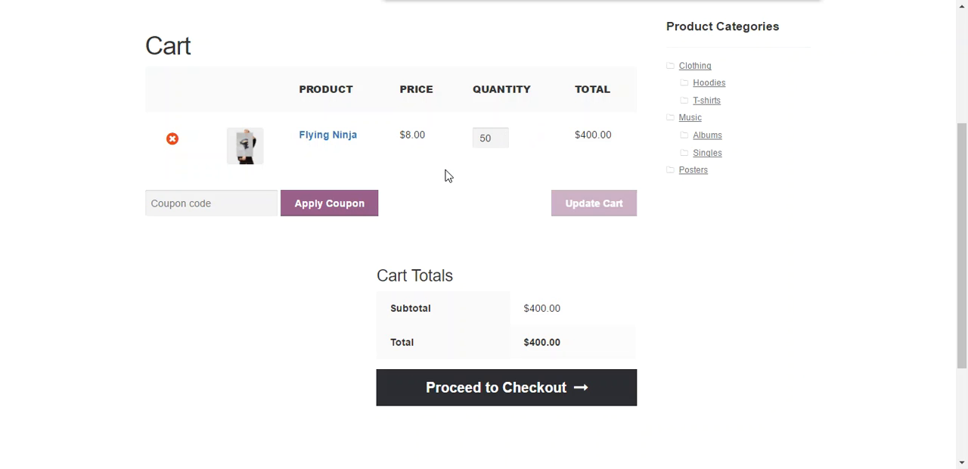
{"action": "mouse_move", "coordinate": [439, 188]}
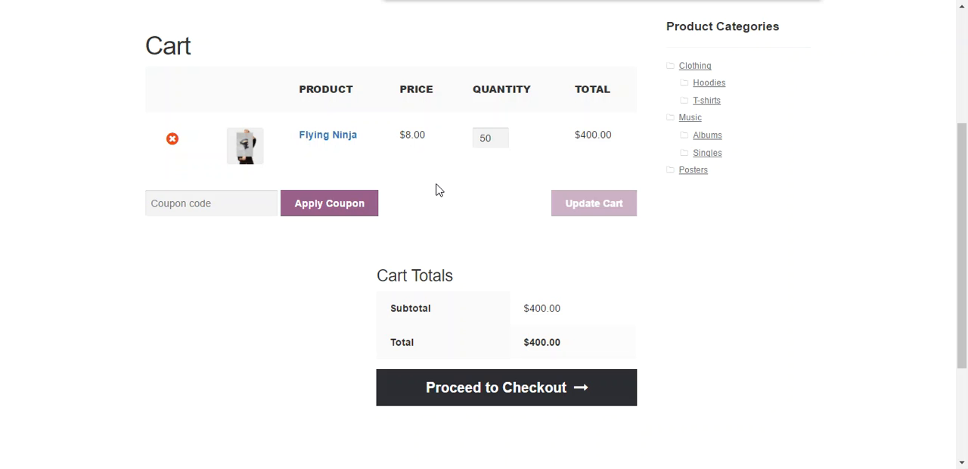